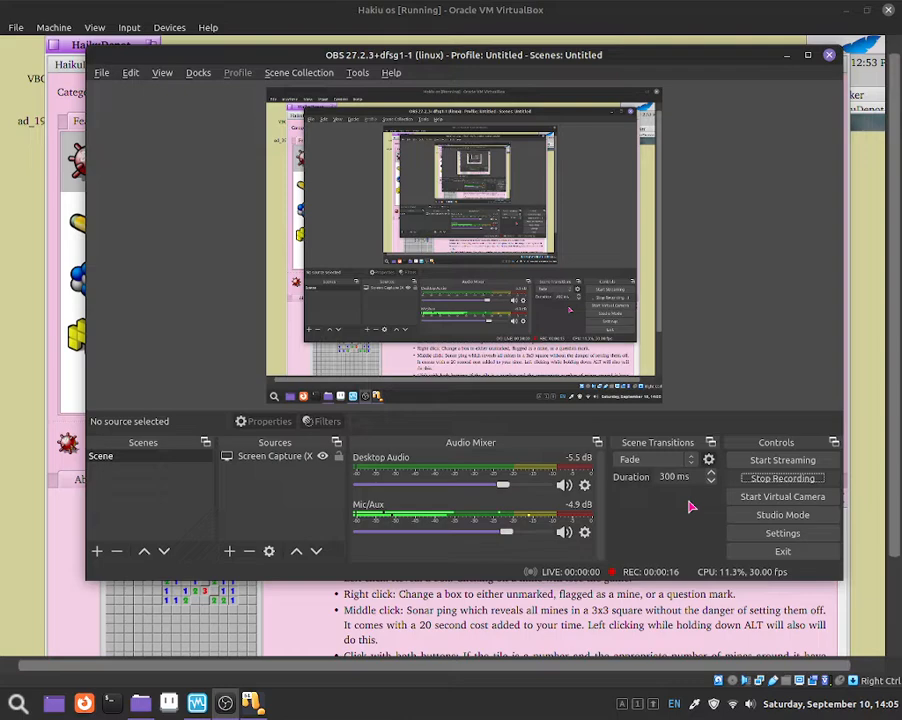
mouse_move(616, 268)
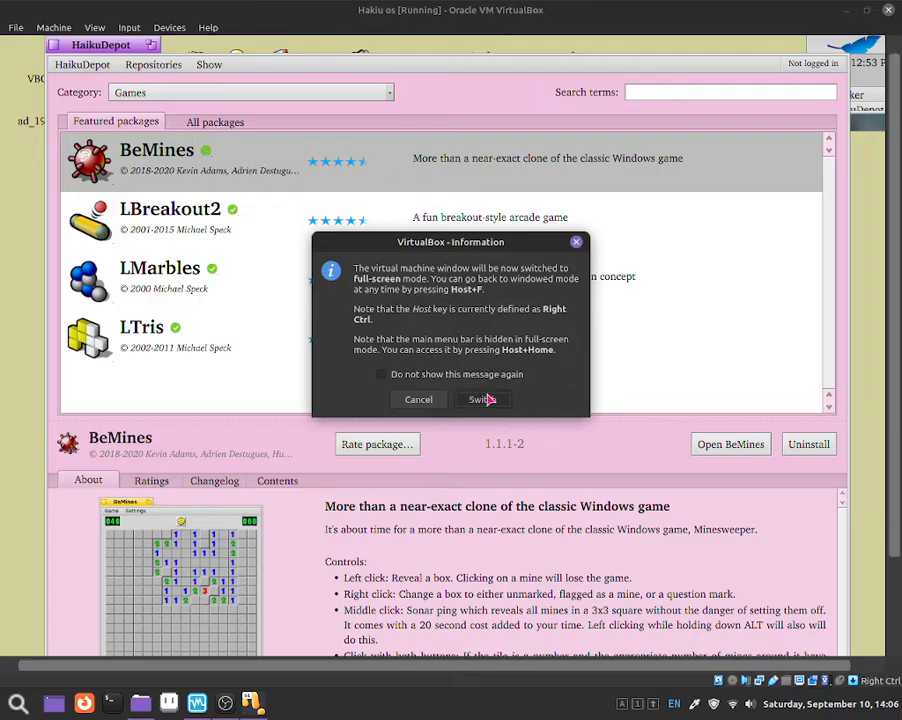
Step: Switch the VM to full screen and show the BeMines package details in HaikuDepot
left_click(484, 400)
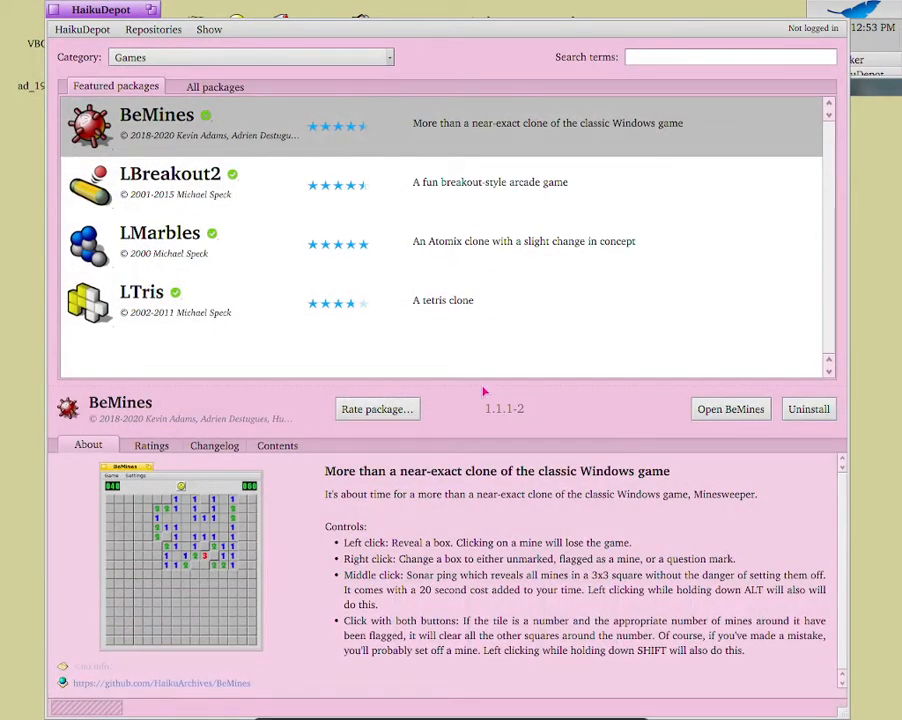
mouse_move(130, 220)
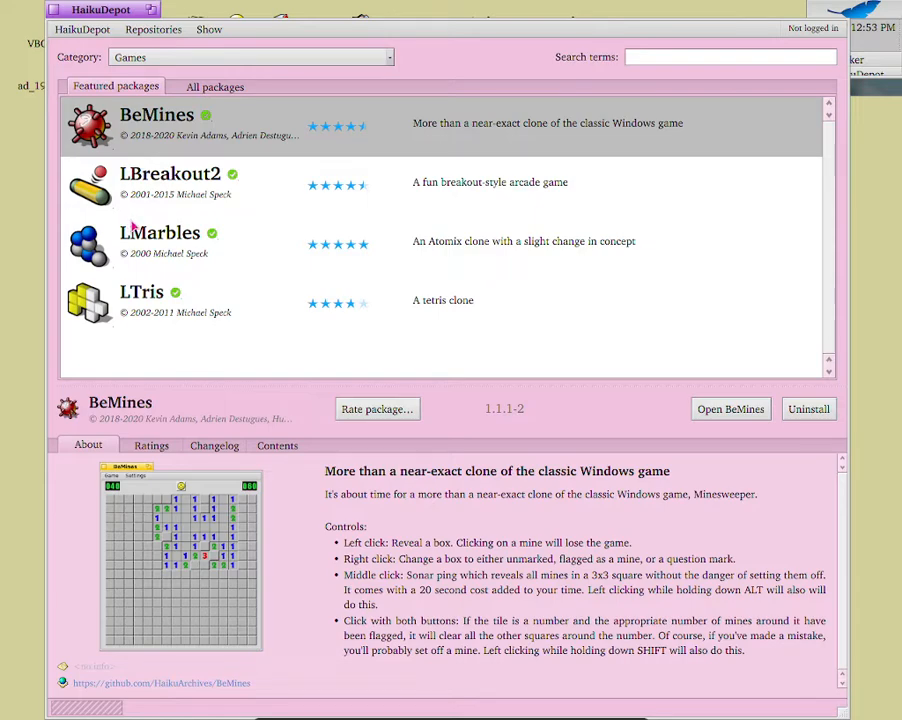
mouse_move(184, 148)
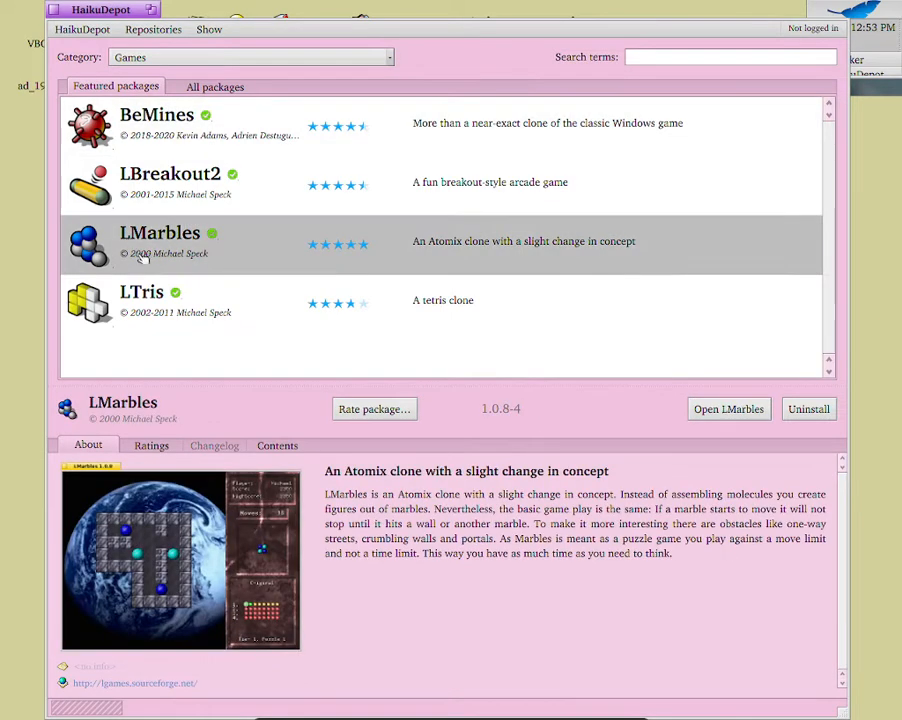
mouse_move(168, 320)
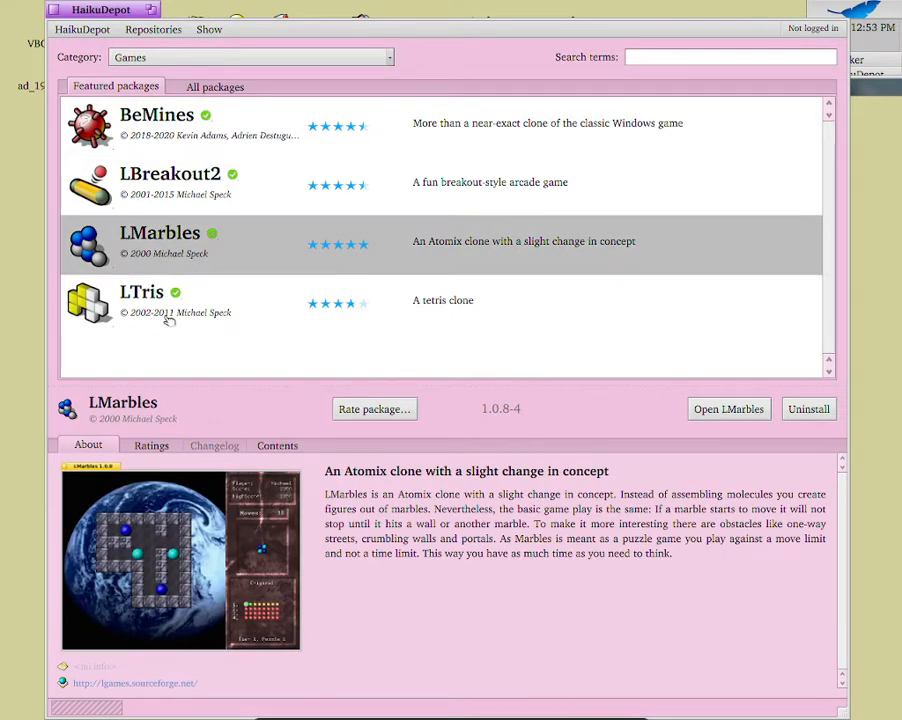
left_click(156, 124)
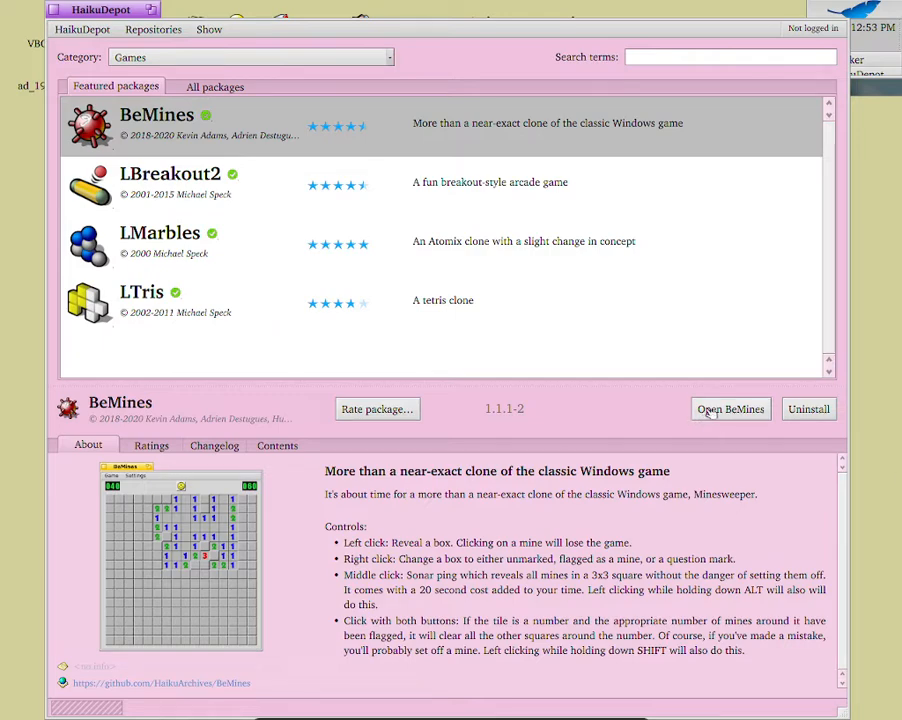
Step: Launch BeMines, reveal squares until a mine is hit, then quit via the Game menu
left_click(730, 408)
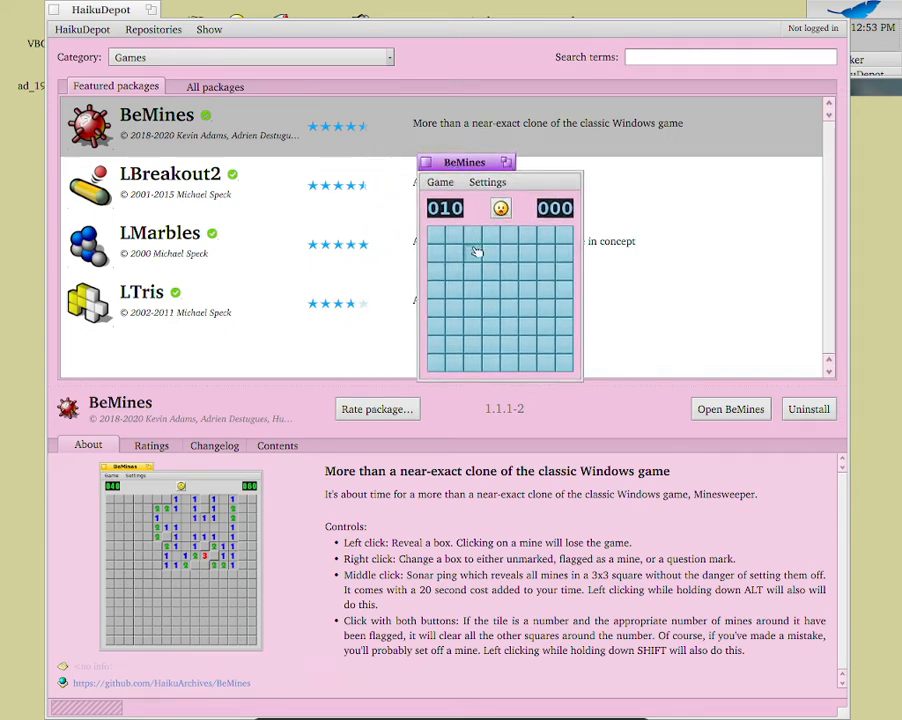
left_click(476, 252)
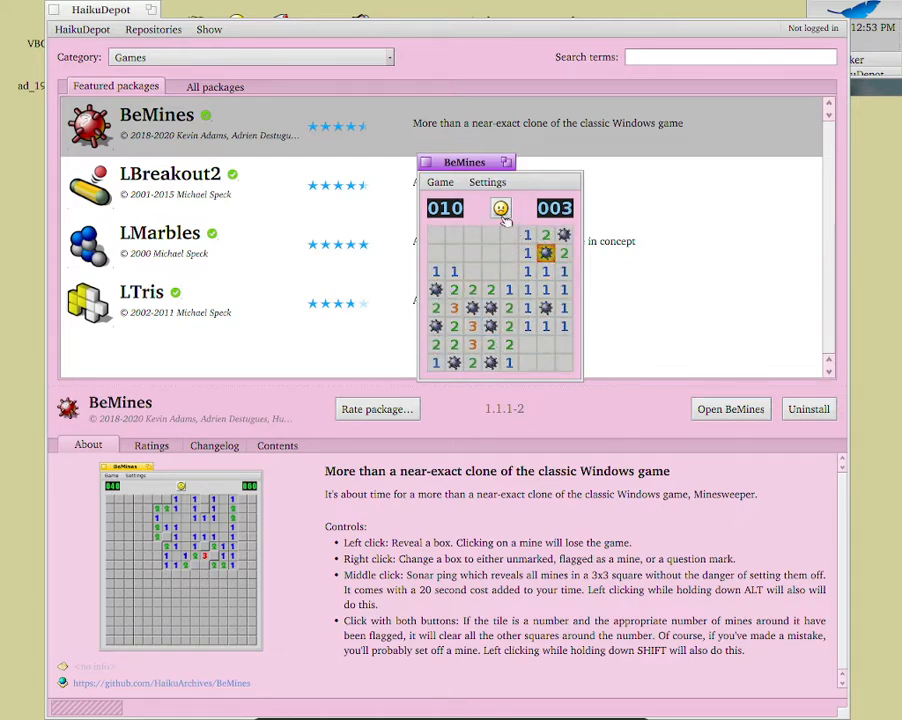
left_click(500, 208)
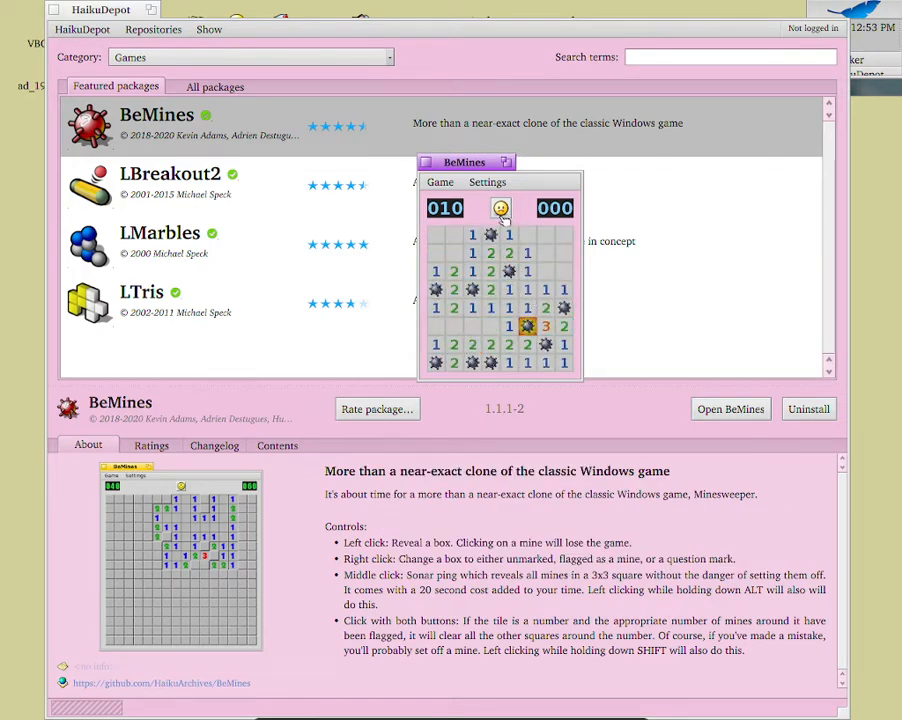
left_click(440, 182)
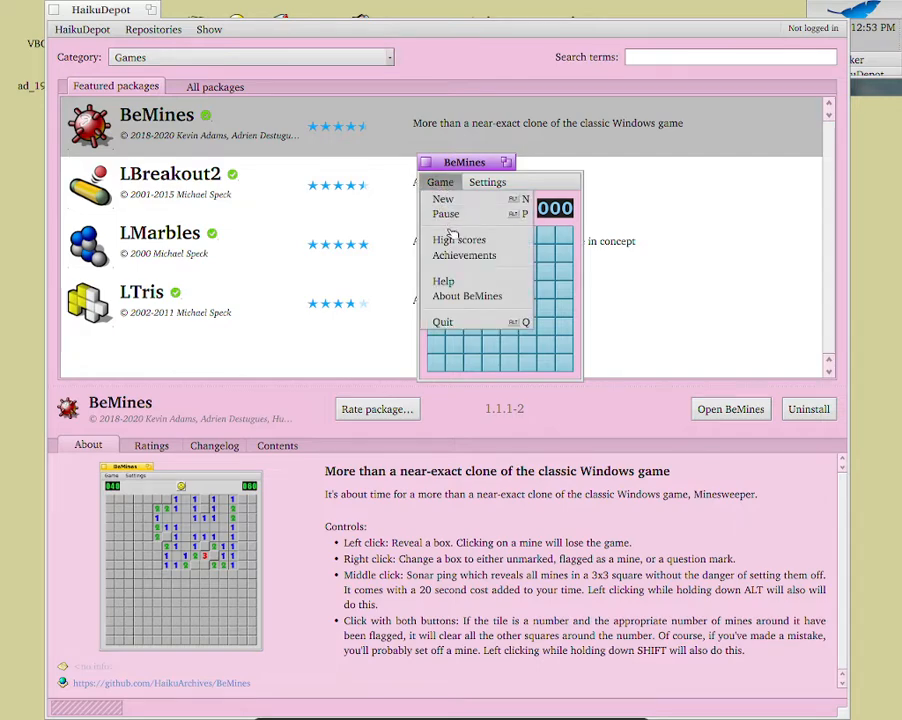
left_click(488, 182)
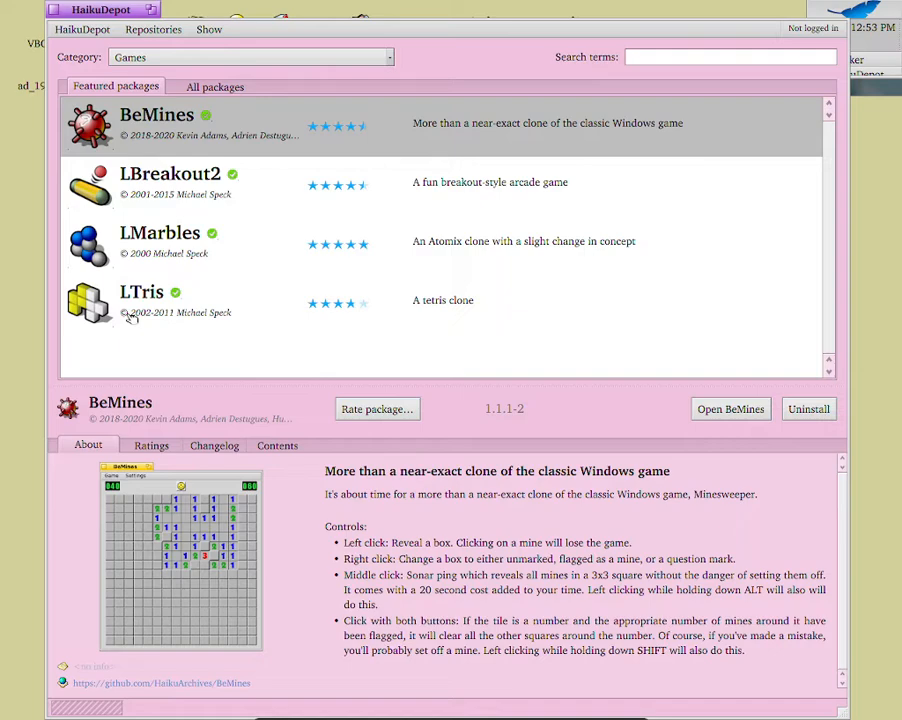
Step: Relaunch BeMines, resume the expert game and reveal squares until losing
left_click(730, 408)
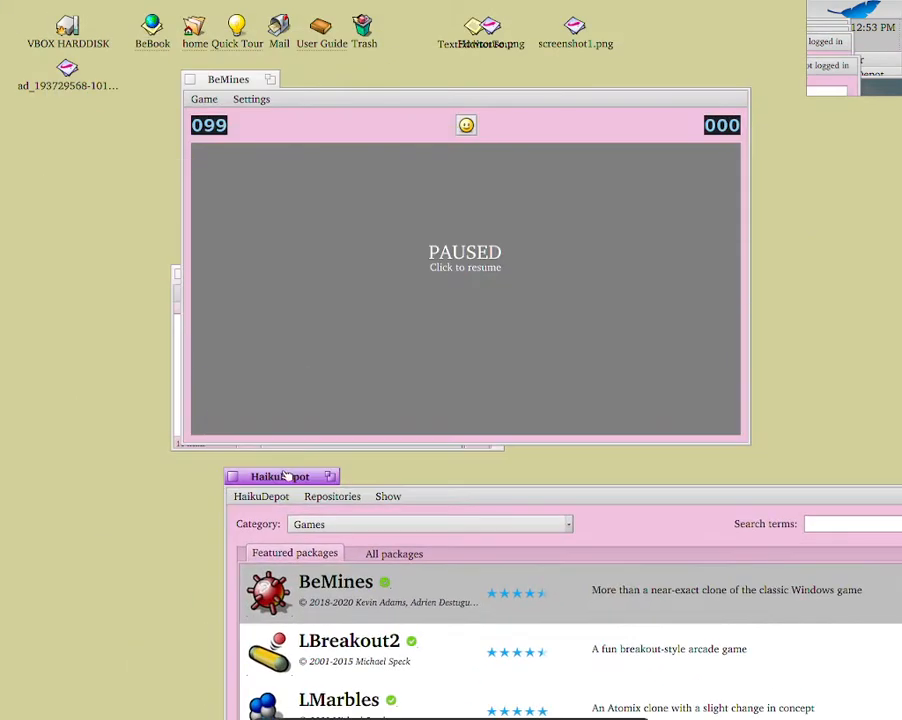
left_click(464, 260)
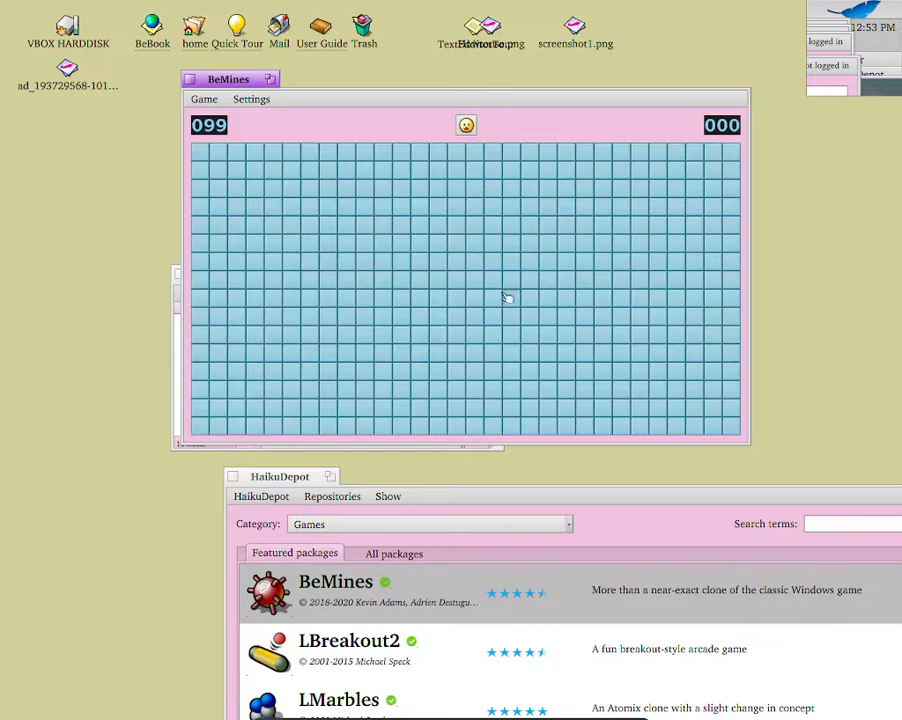
left_click(476, 356)
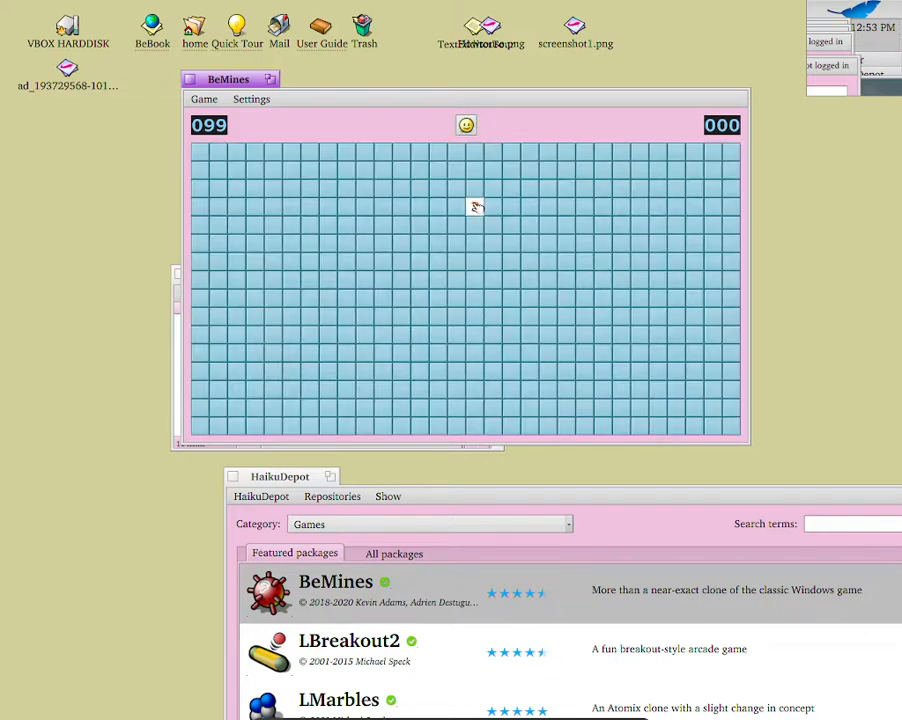
mouse_move(364, 250)
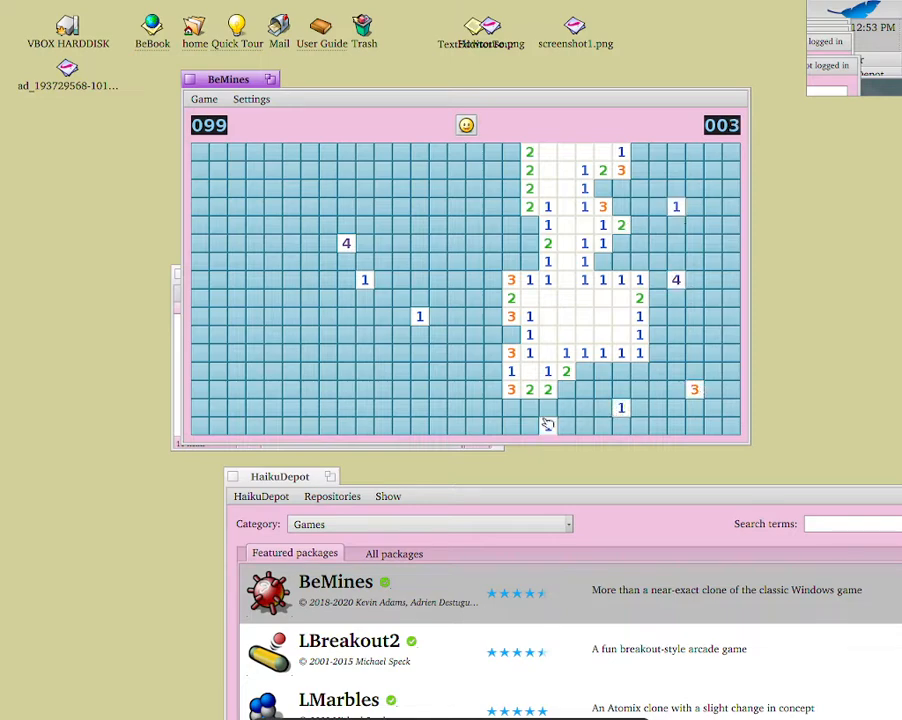
left_click(472, 388)
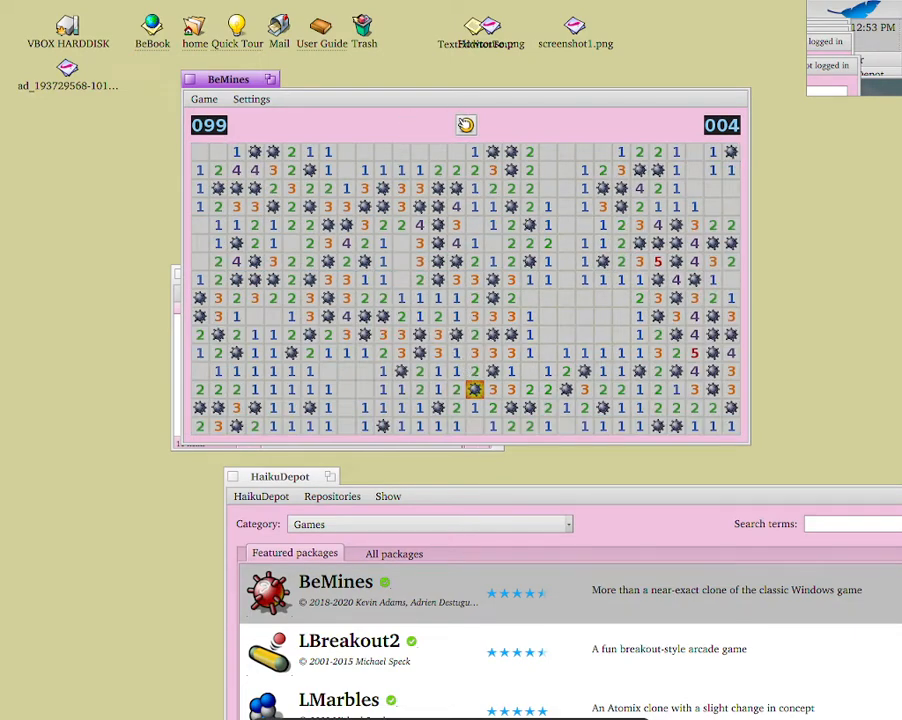
Step: Switch difficulty to Beginner, play the small board until losing, then close BeMines
left_click(252, 98)
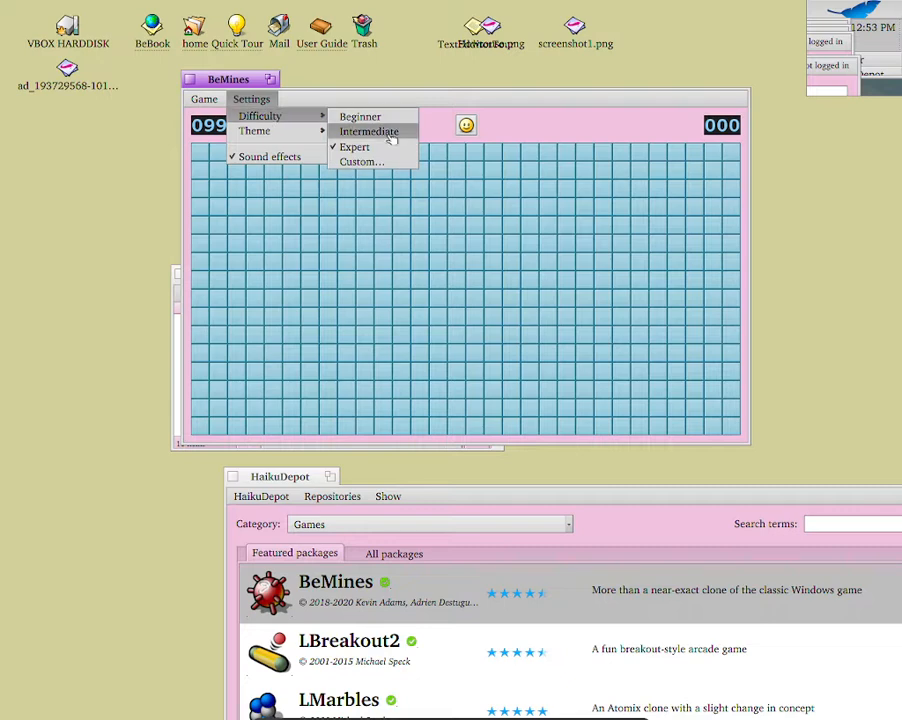
left_click(360, 116)
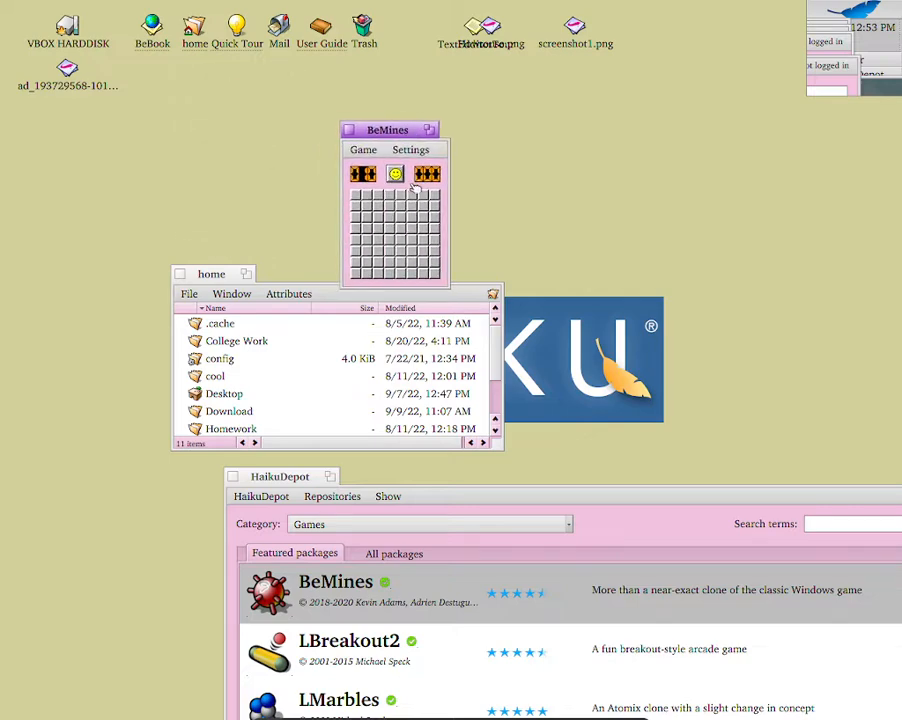
left_click(410, 204)
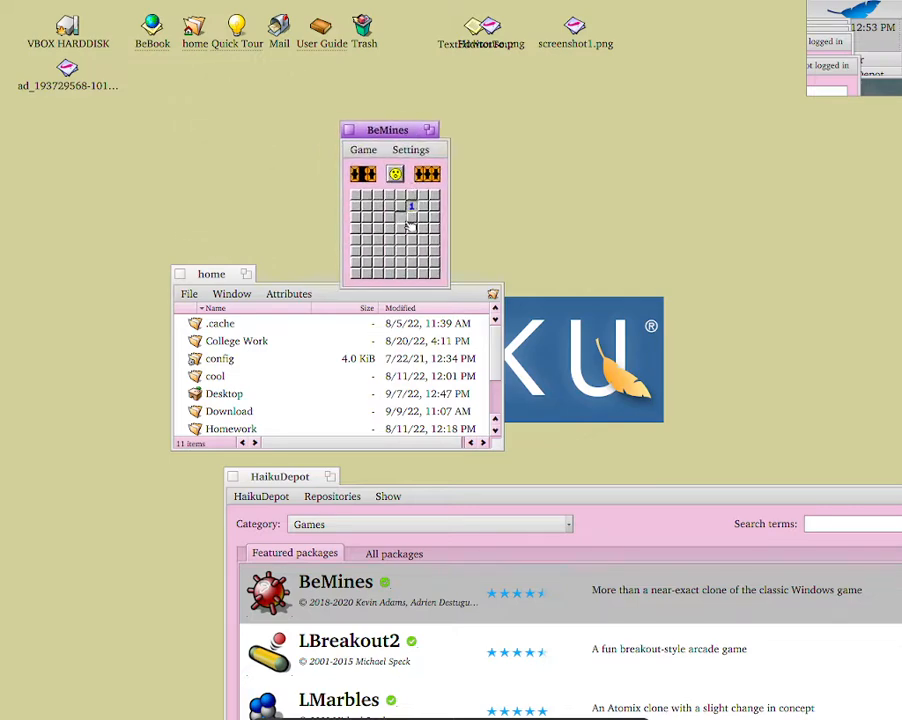
left_click(396, 236)
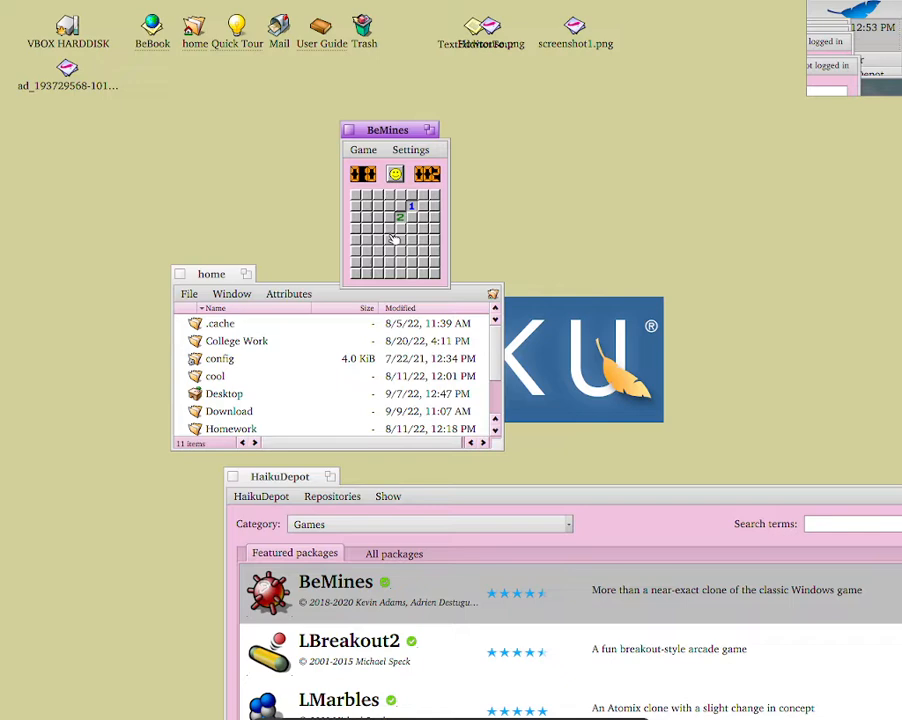
left_click(388, 228)
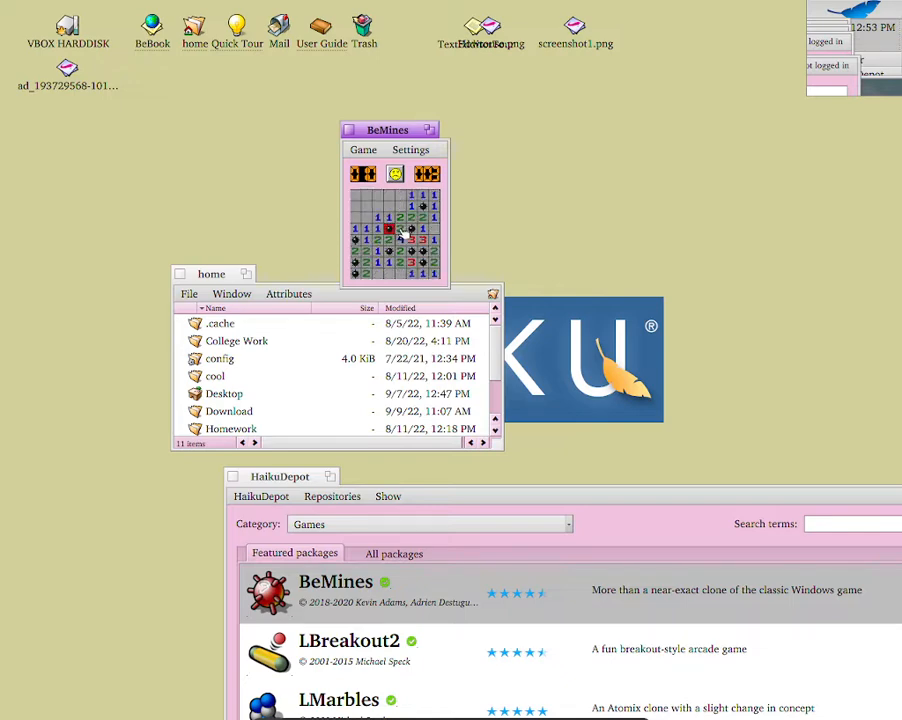
left_click(396, 174)
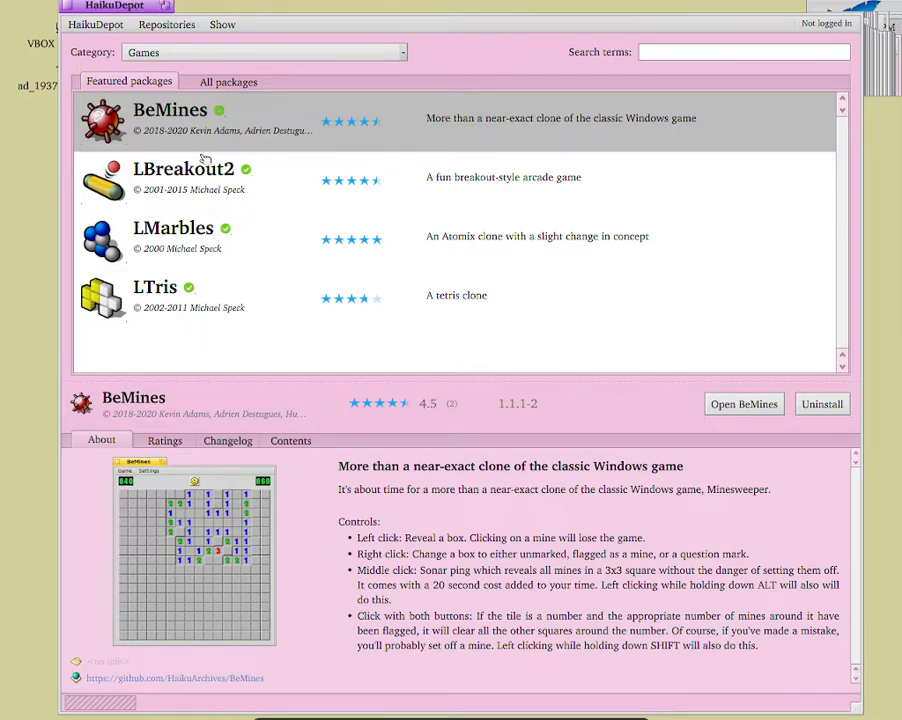
Step: Show the LBreakout2 package details in the Featured packages list
left_click(184, 178)
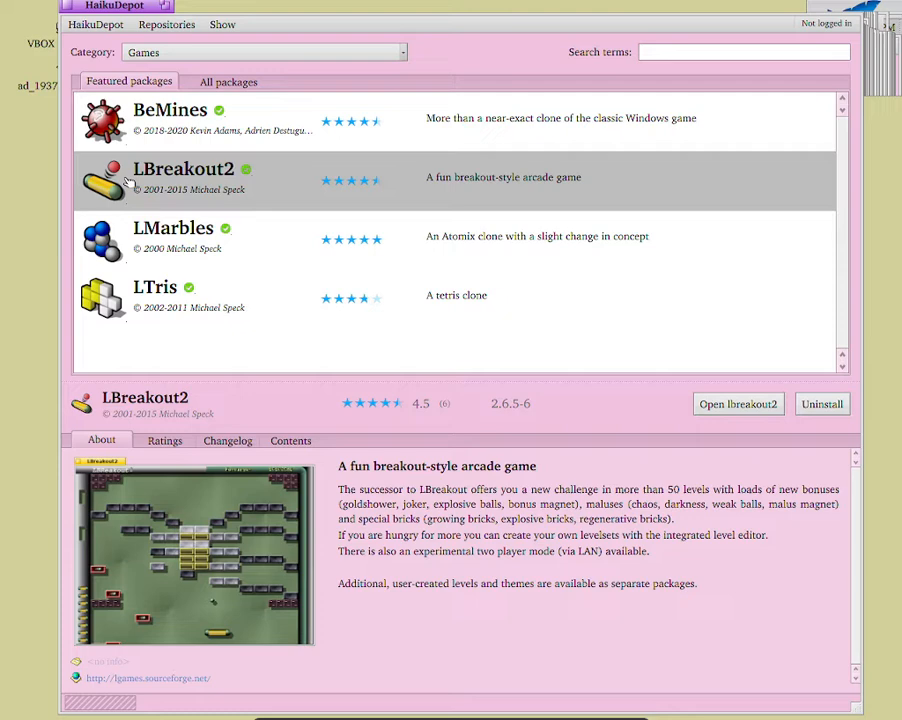
mouse_move(240, 188)
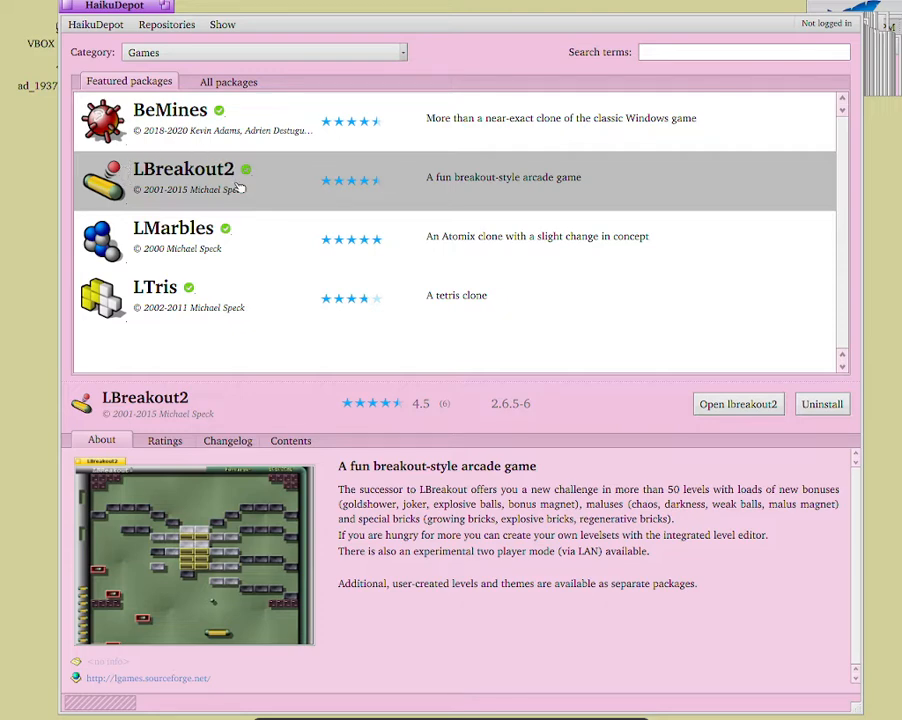
mouse_move(32, 708)
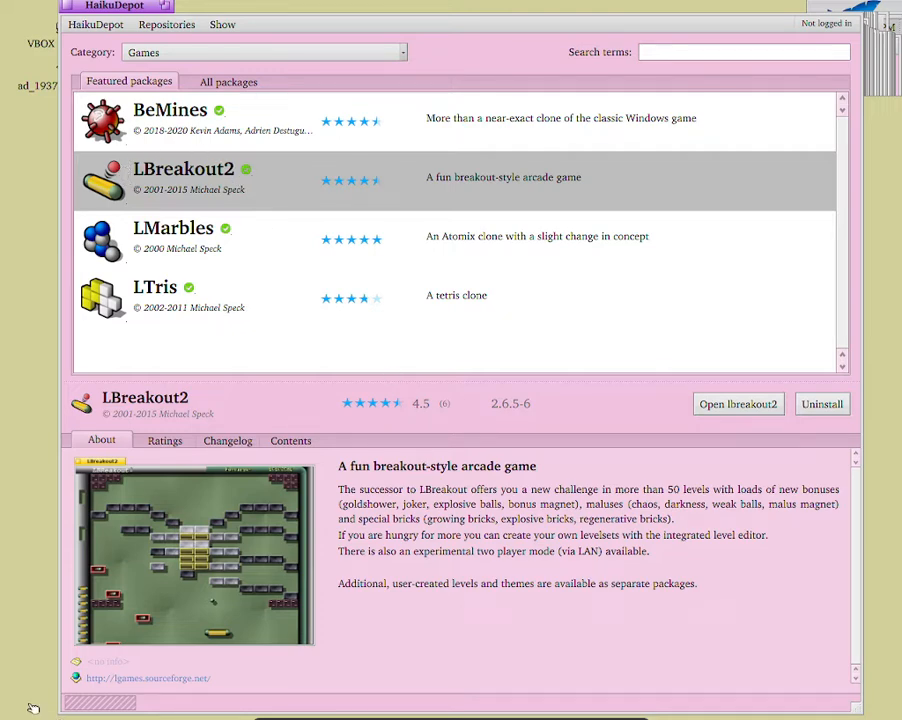
mouse_move(280, 572)
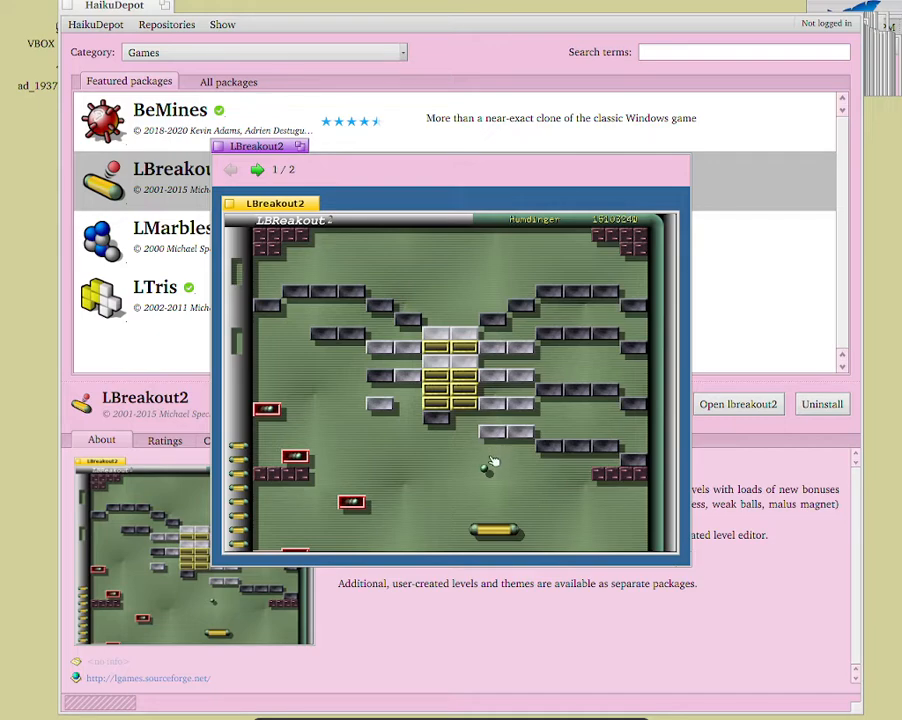
mouse_move(512, 456)
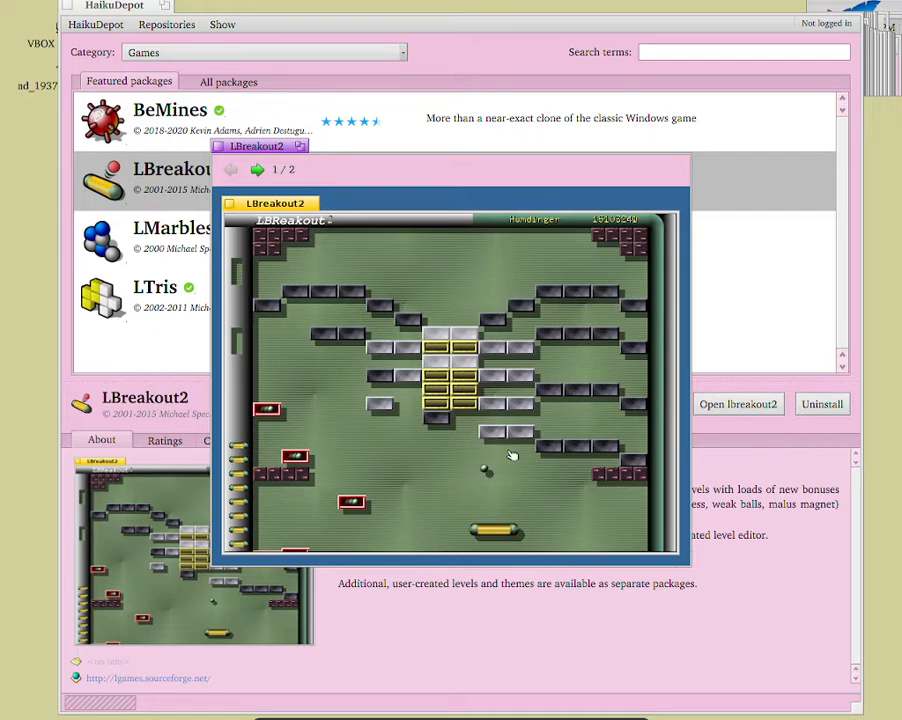
mouse_move(452, 536)
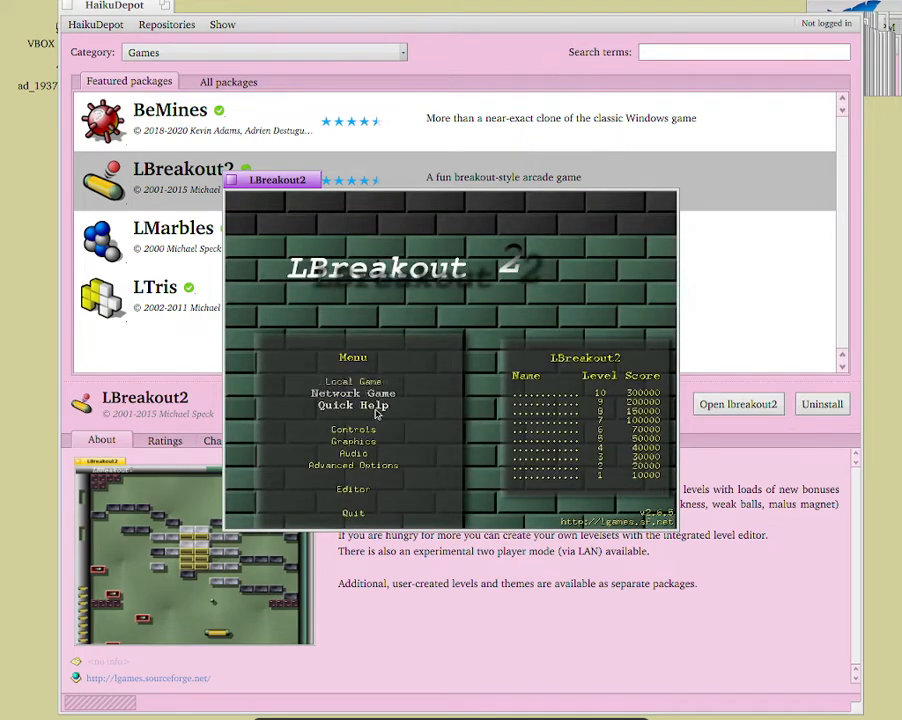
Step: Leave the LBreakout2 controls settings and start a Local Game on the original level set
left_click(352, 428)
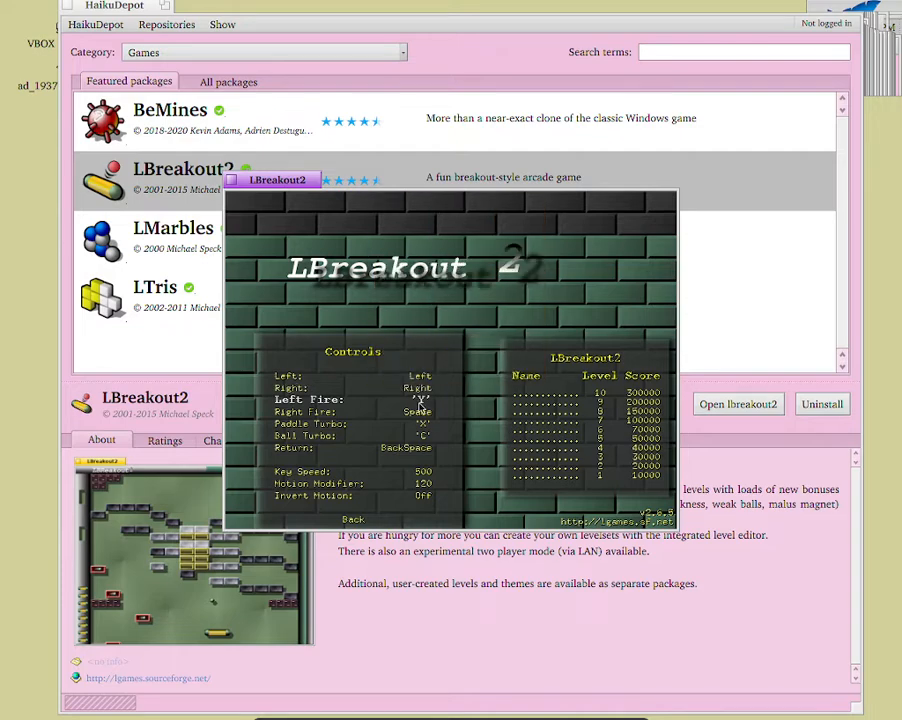
mouse_move(412, 412)
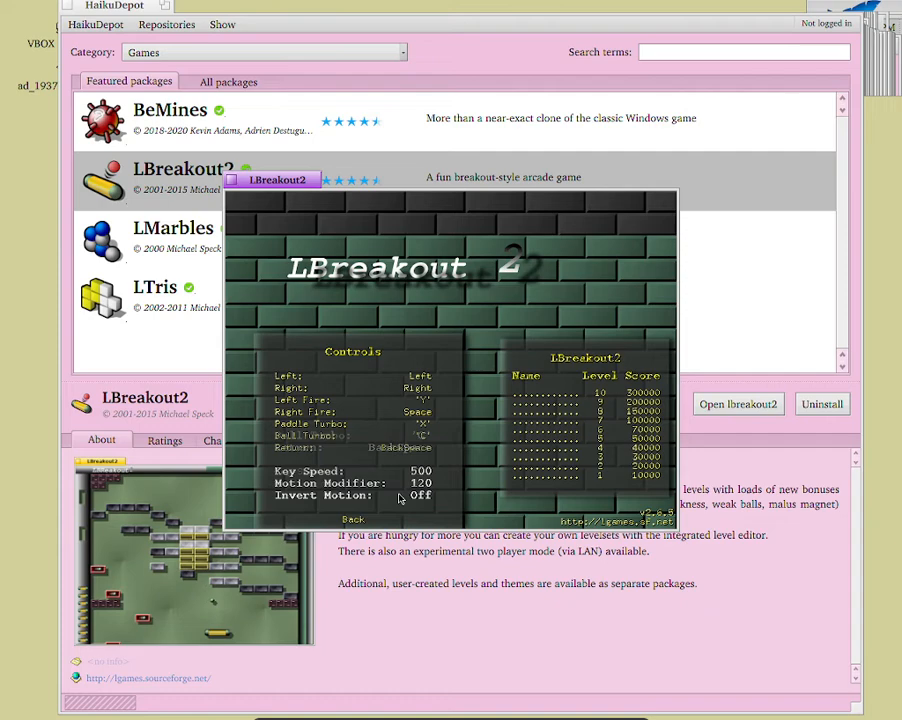
left_click(352, 518)
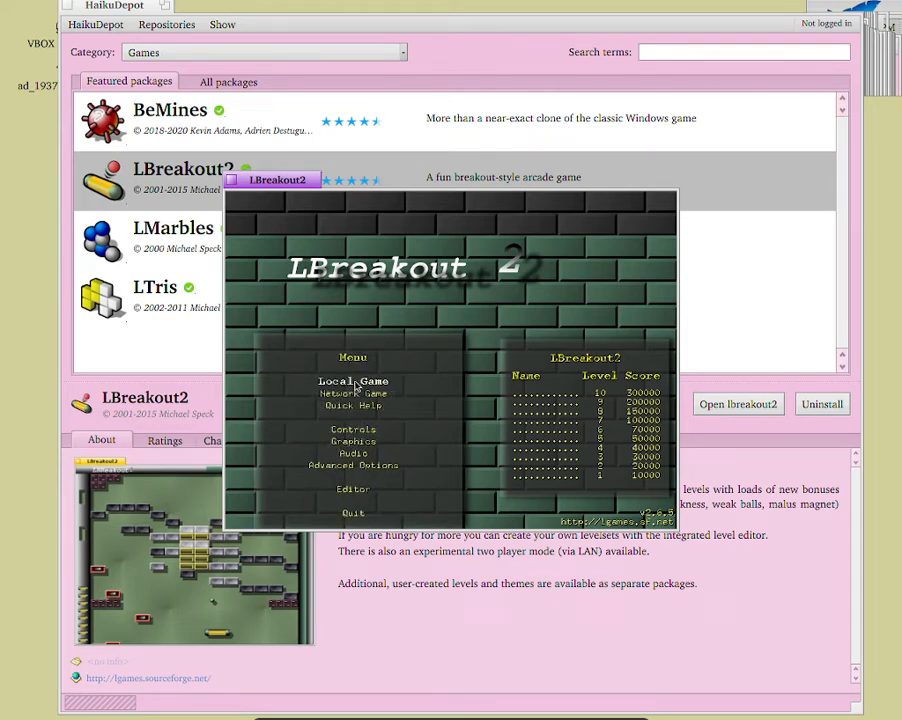
left_click(352, 380)
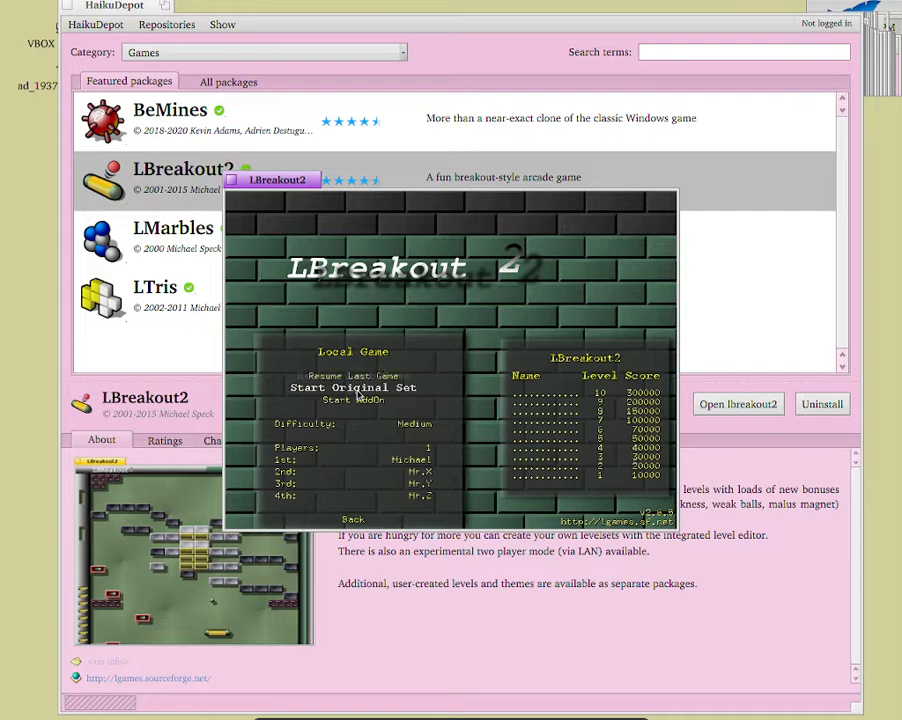
left_click(352, 388)
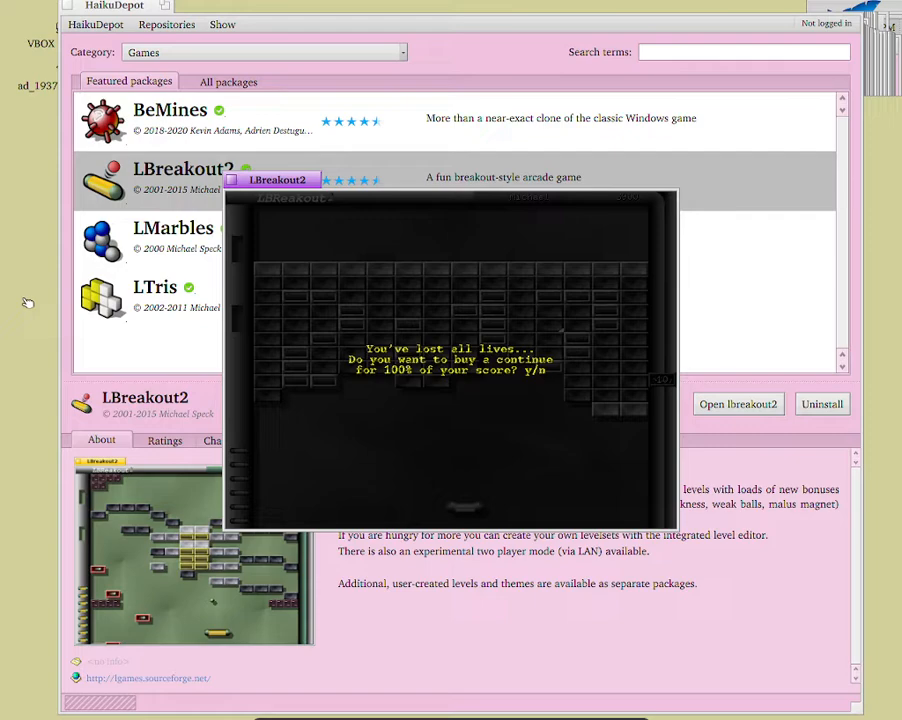
Step: Answer 'n' to the buy-a-continue prompt after losing all lives in LBreakout2
key("n")
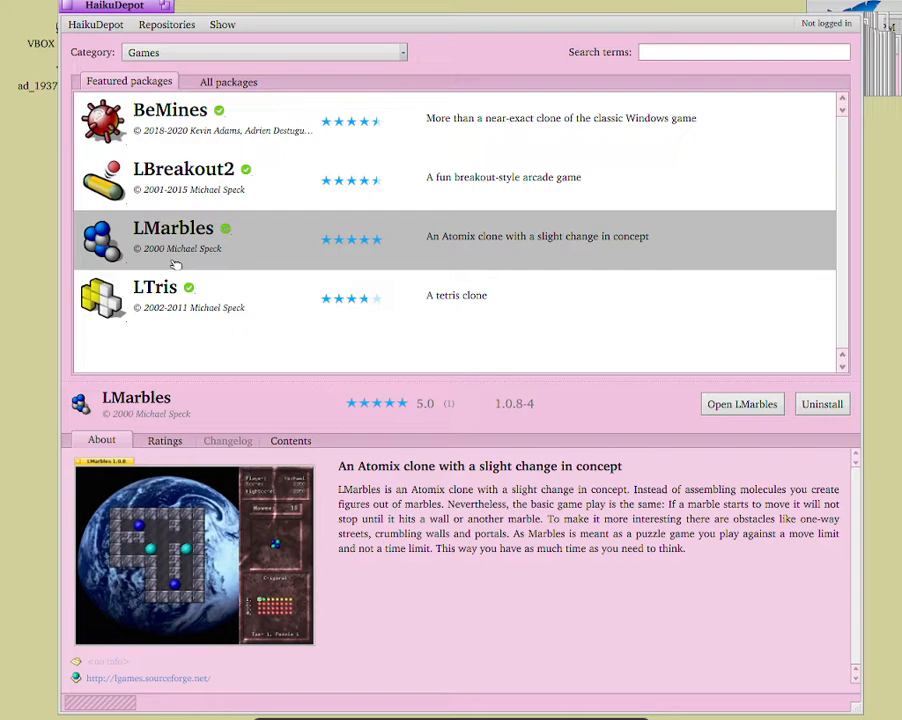
mouse_move(184, 272)
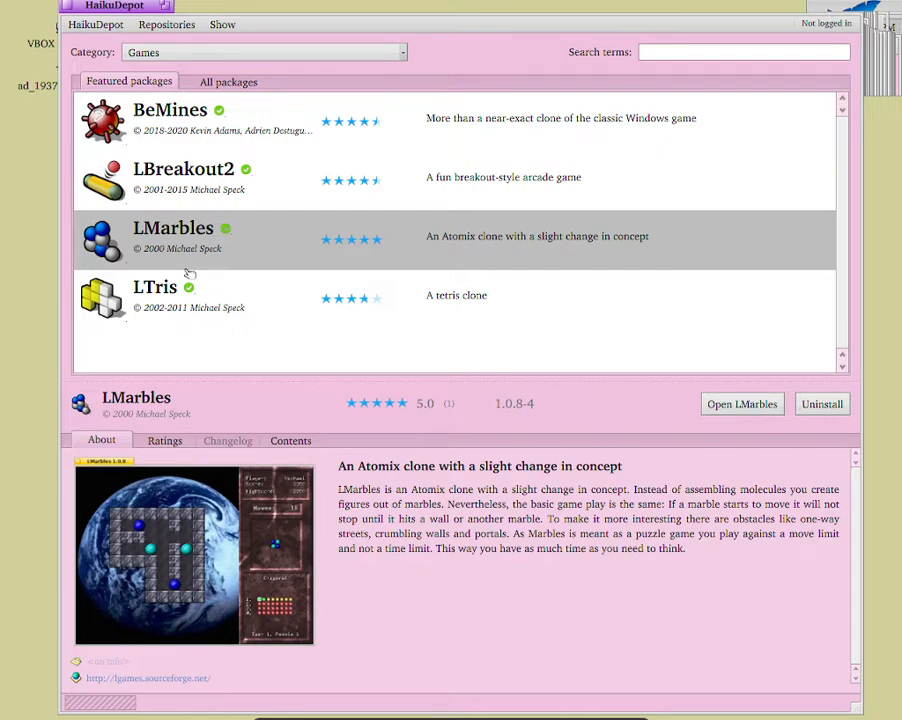
mouse_move(700, 422)
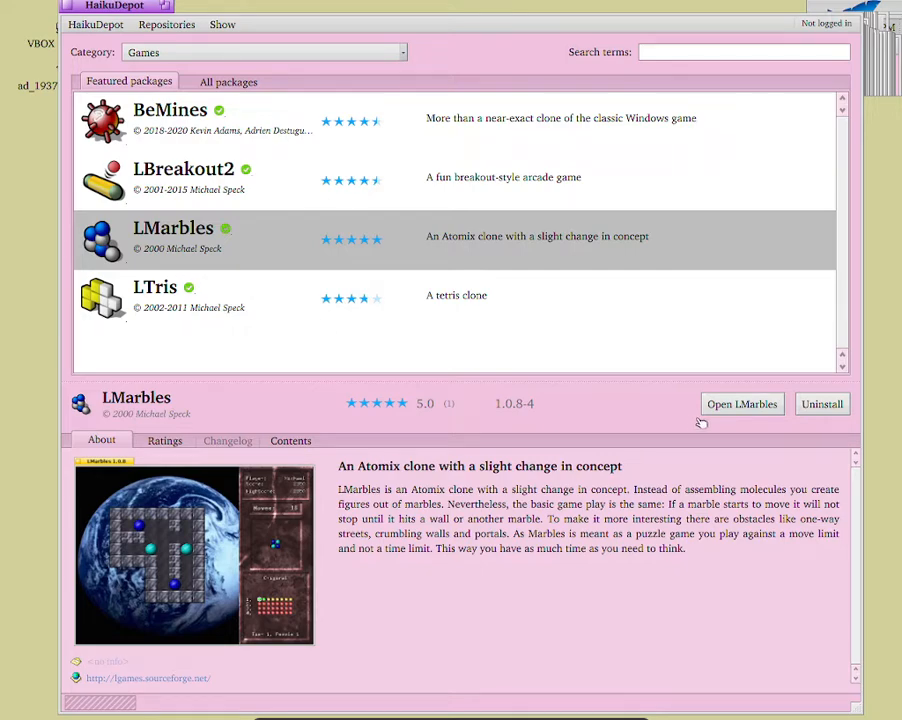
Step: Launch LMarbles from its HaikuDepot package page
left_click(742, 404)
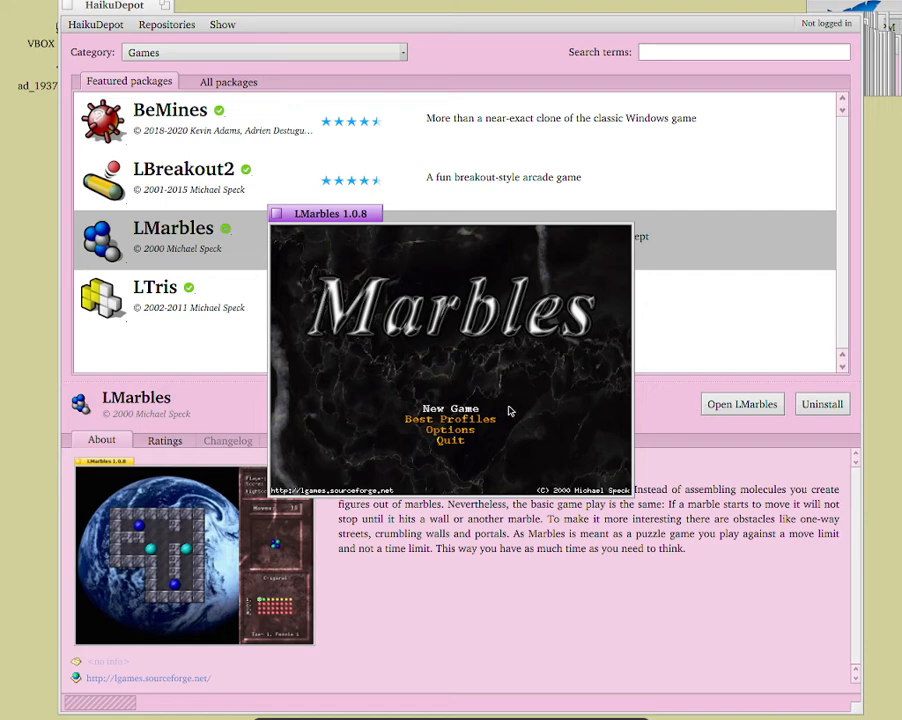
Step: Start a new Easy game on the Original level set, reaching Tier 1, Puzzle 1
left_click(450, 408)
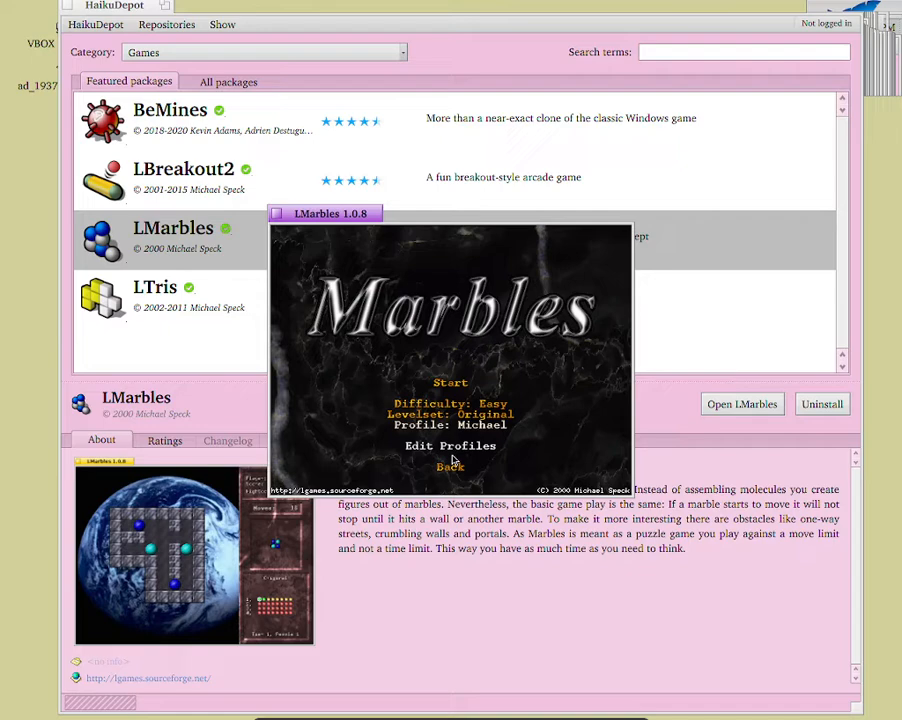
left_click(450, 468)
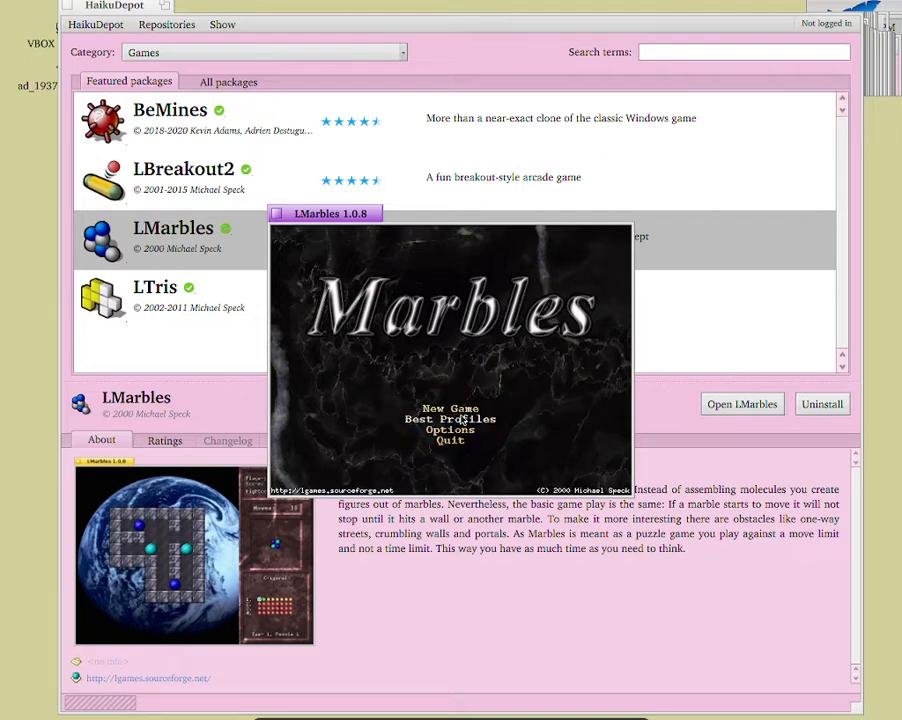
left_click(450, 408)
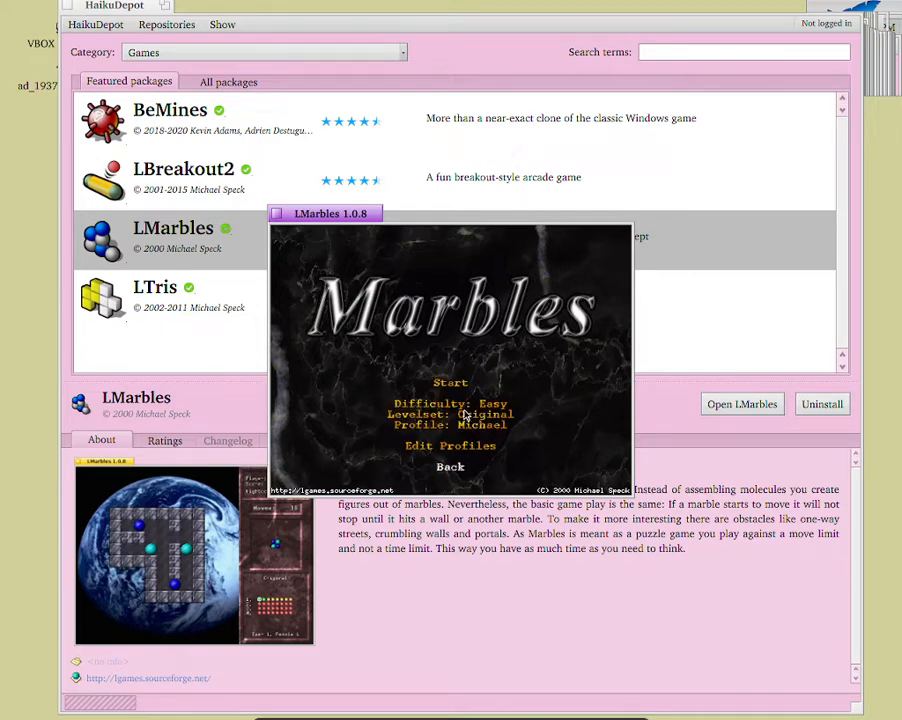
left_click(450, 382)
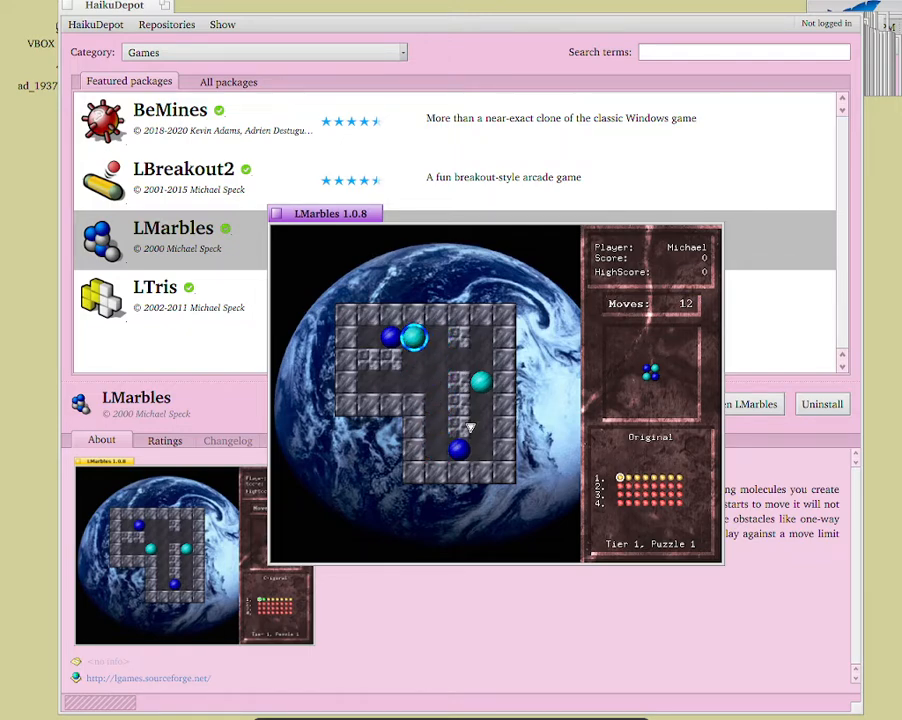
Step: Slide several marbles around the first puzzle, including the upper blue one
left_click(412, 336)
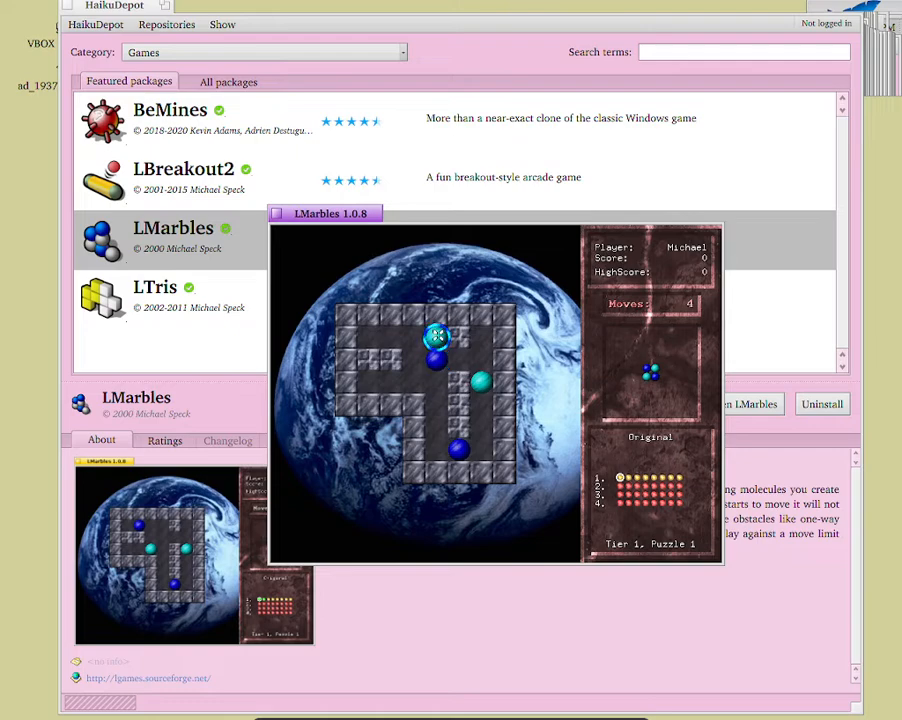
left_click(436, 338)
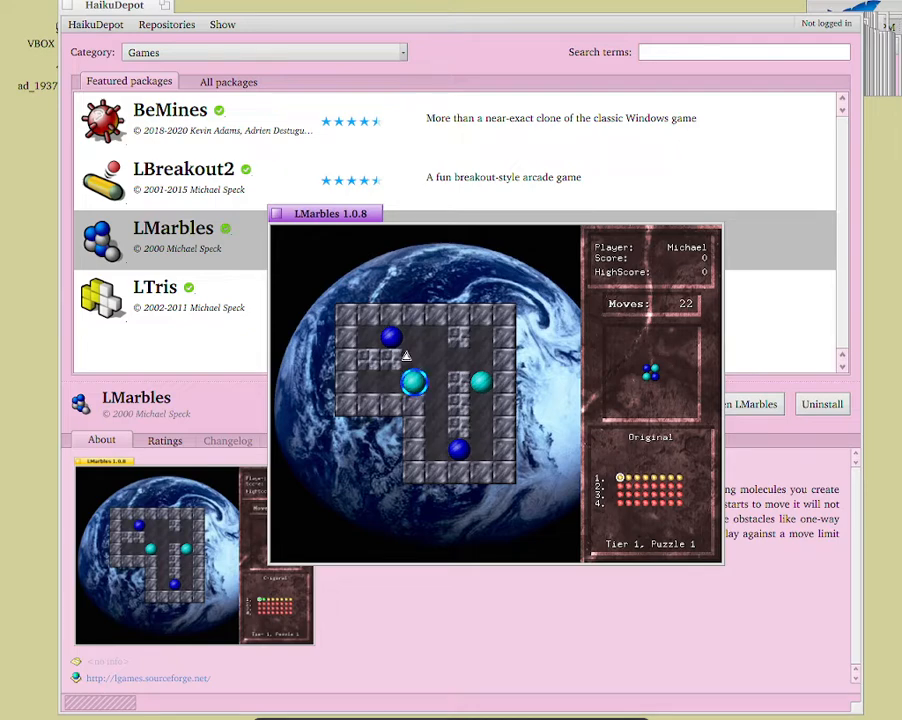
left_click(416, 382)
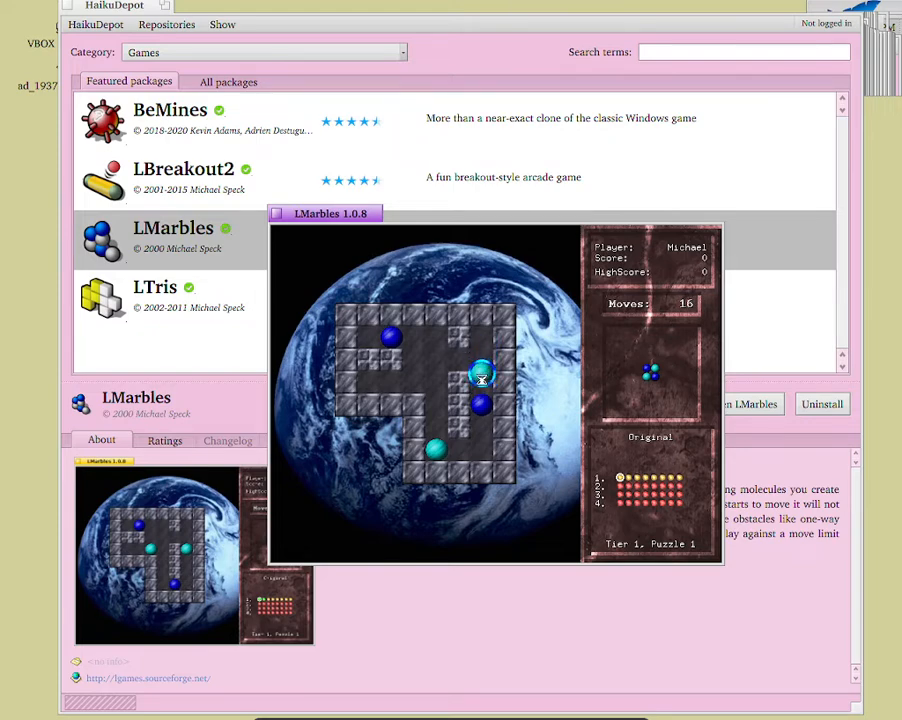
left_click(484, 378)
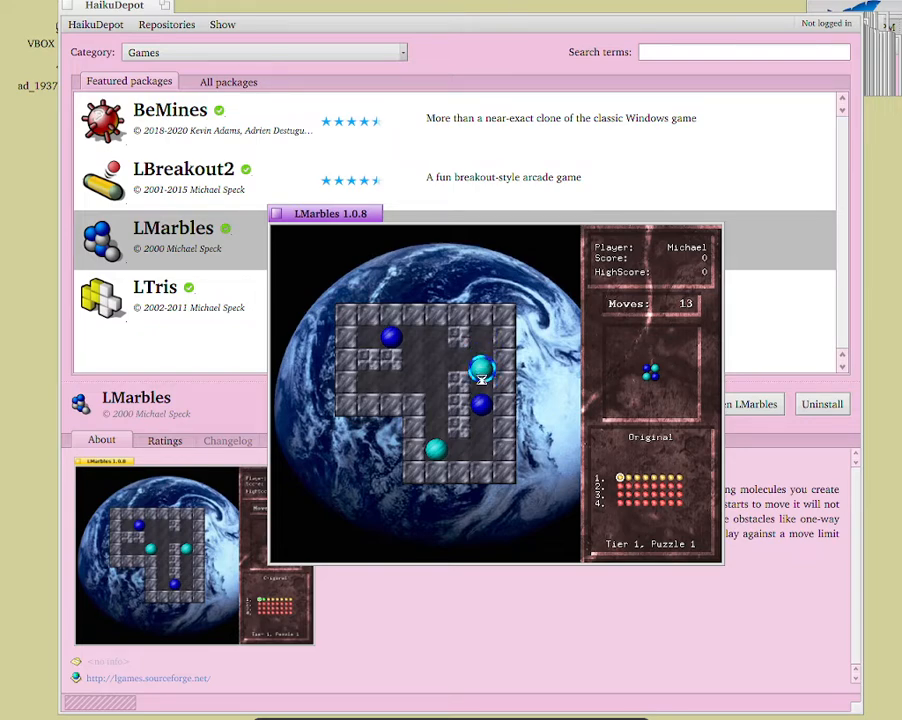
left_click(480, 376)
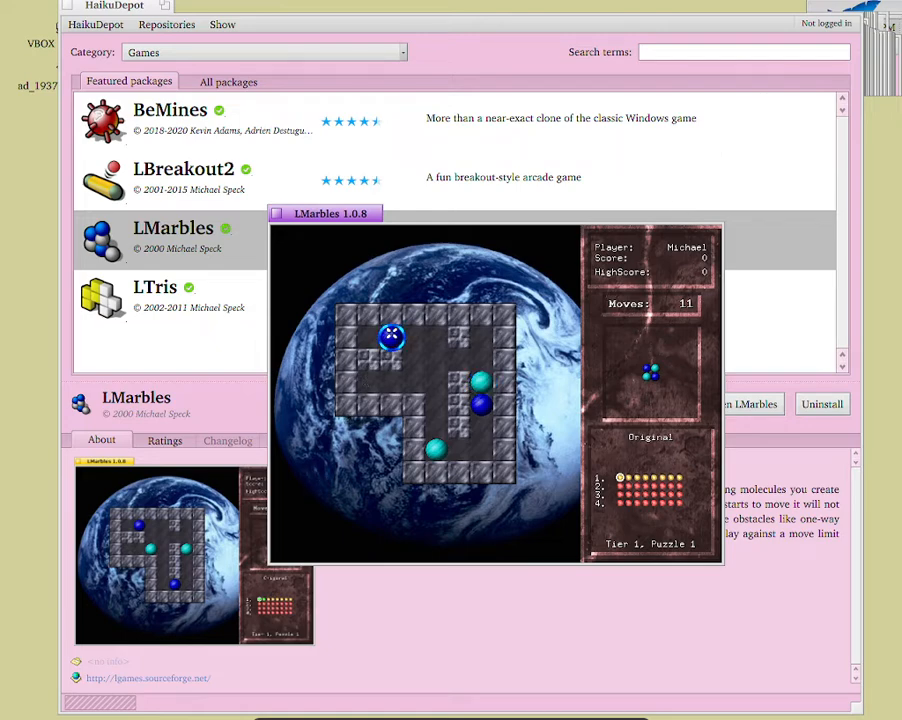
left_click(390, 338)
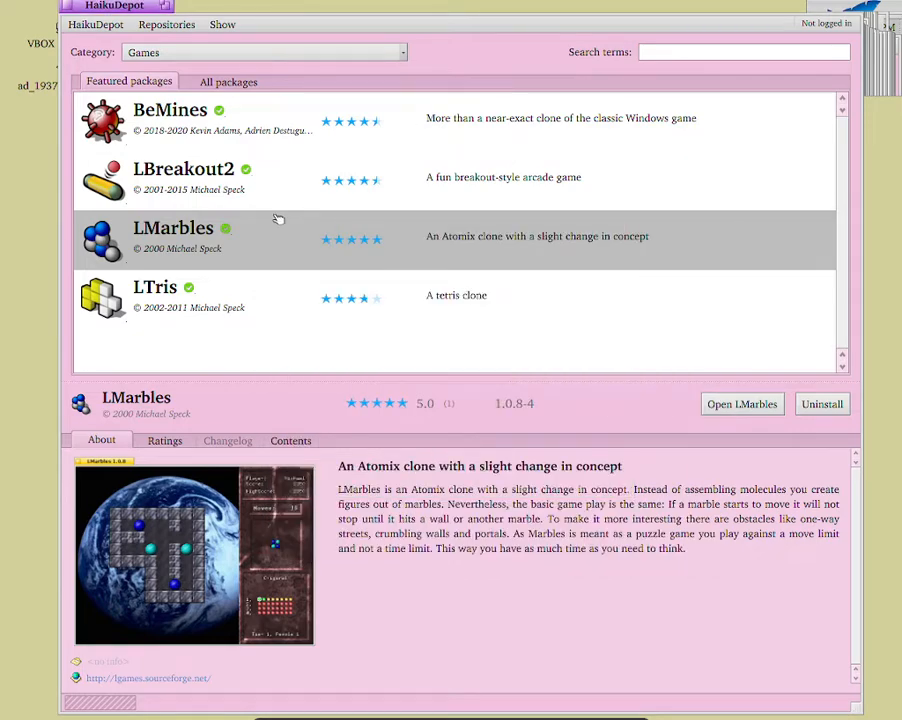
mouse_move(292, 280)
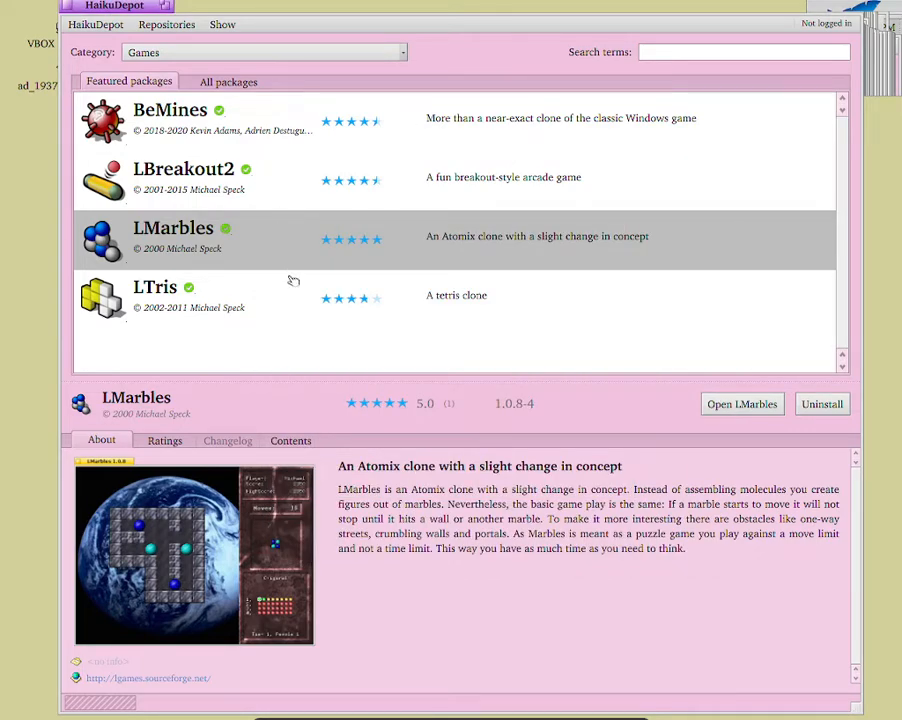
Step: Show the LTris tetris-clone package details in the Featured packages list
left_click(156, 296)
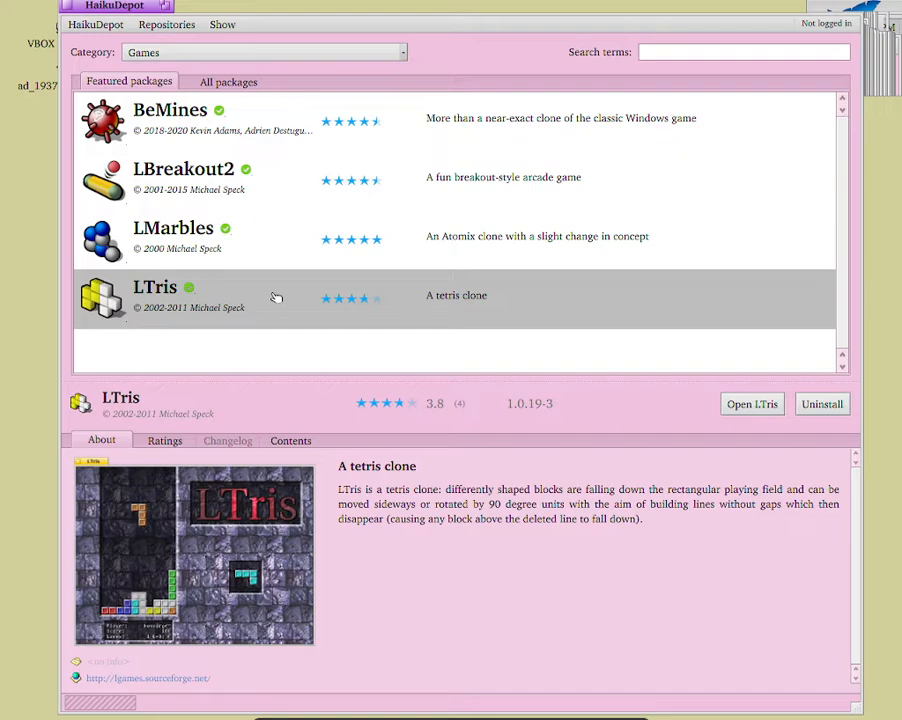
mouse_move(148, 308)
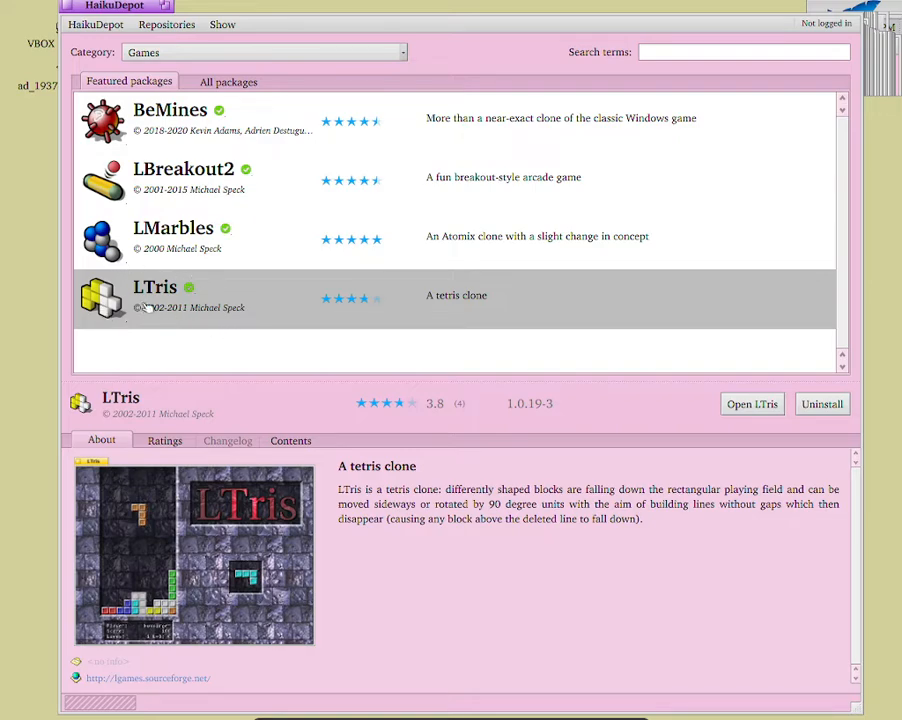
mouse_move(220, 336)
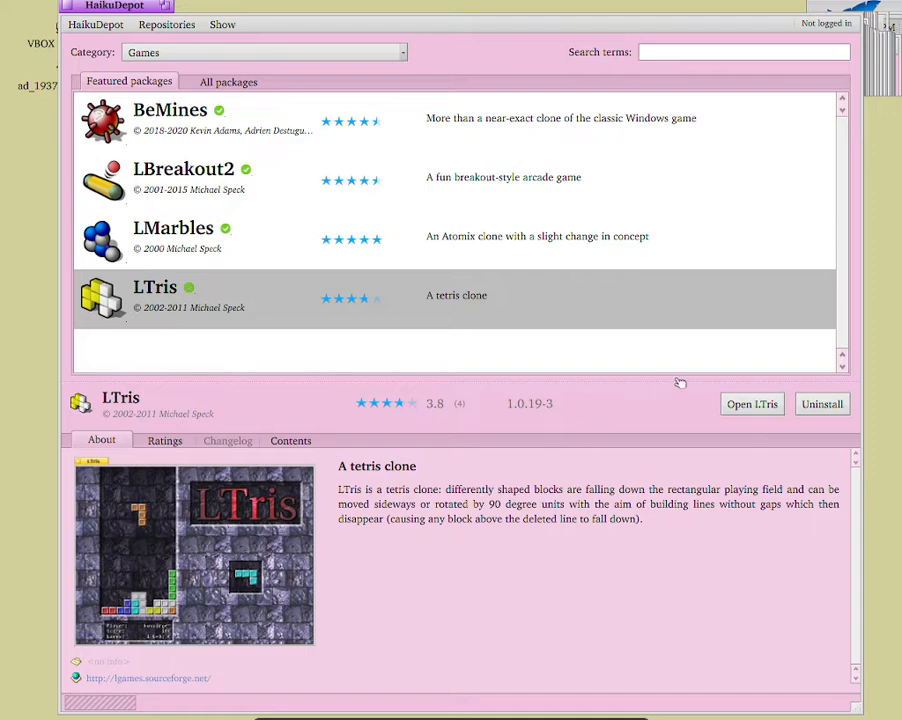
Step: Launch LTris, look over its Controls settings, return to the menu and bring up New Game setup
left_click(752, 404)
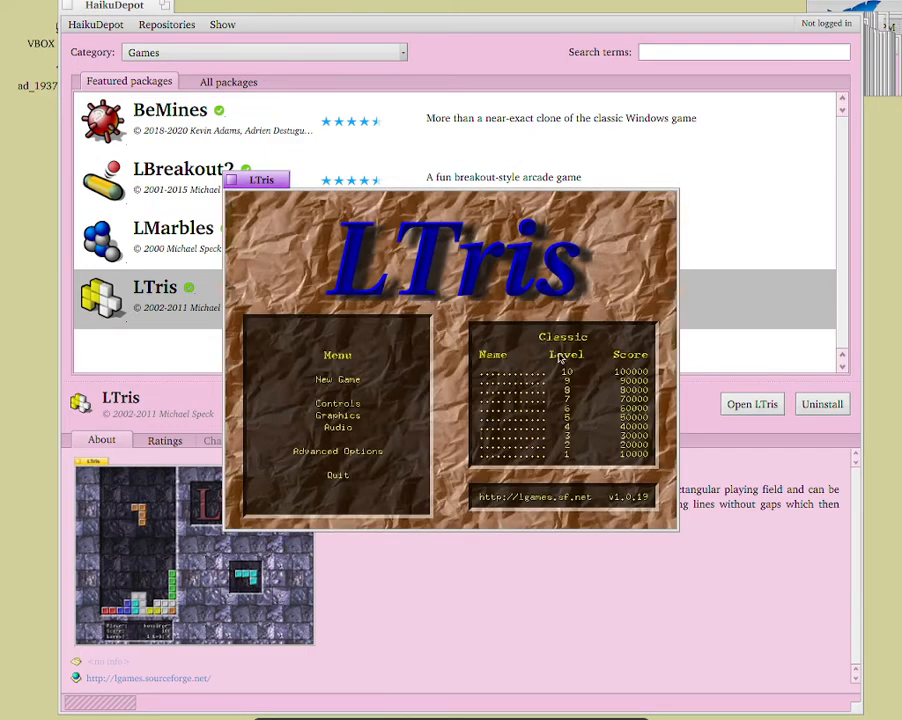
mouse_move(490, 352)
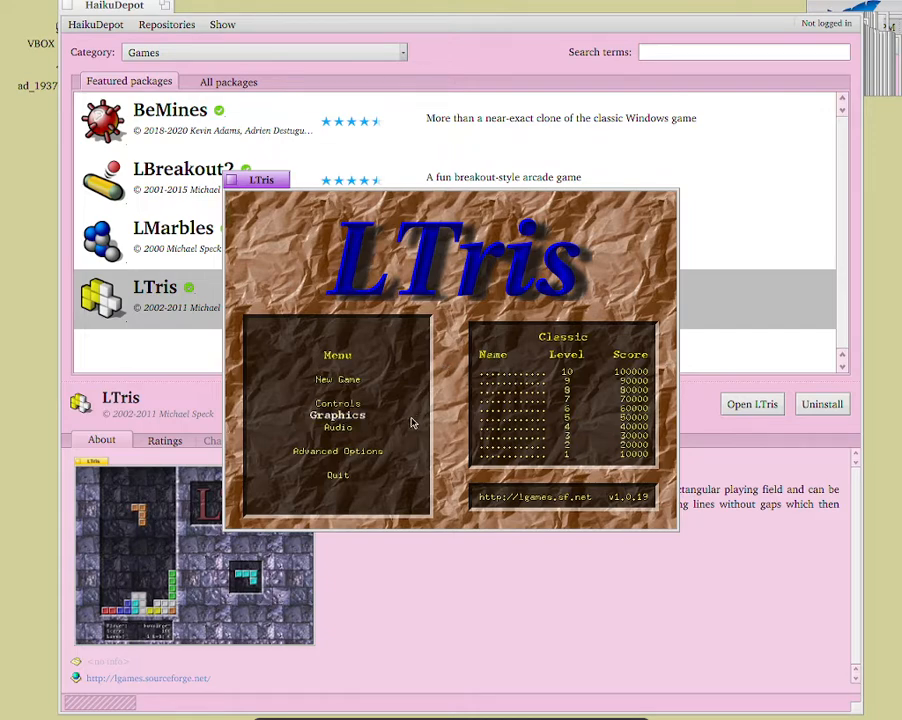
left_click(338, 404)
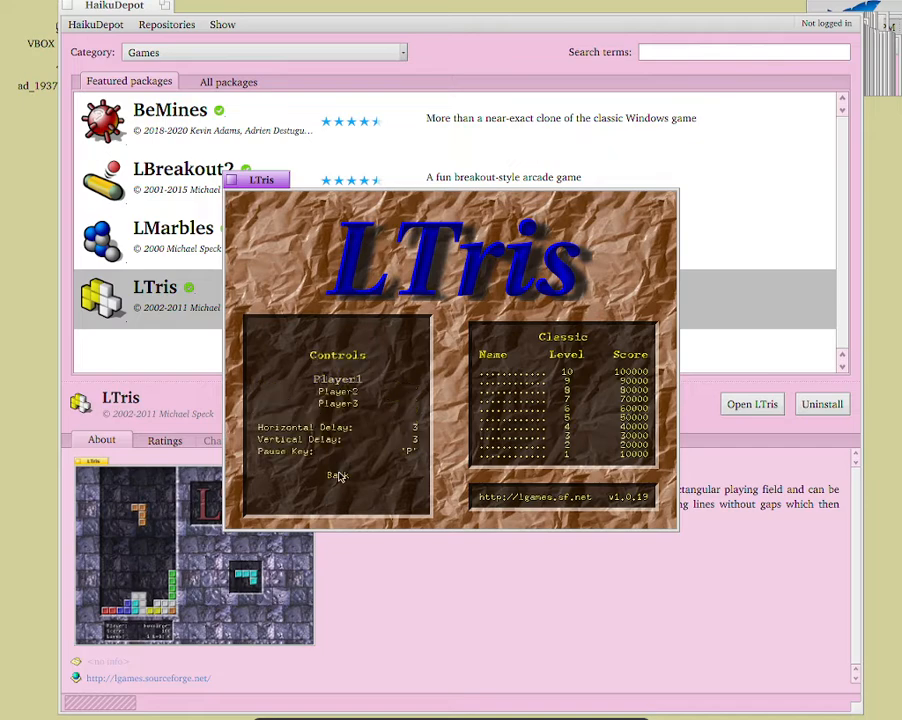
left_click(336, 476)
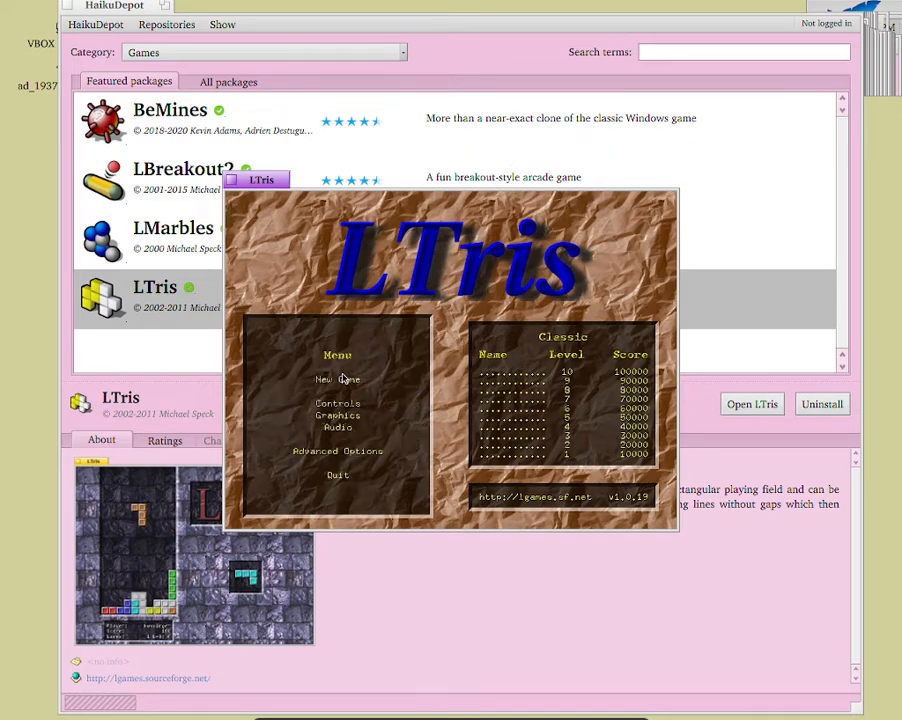
left_click(338, 378)
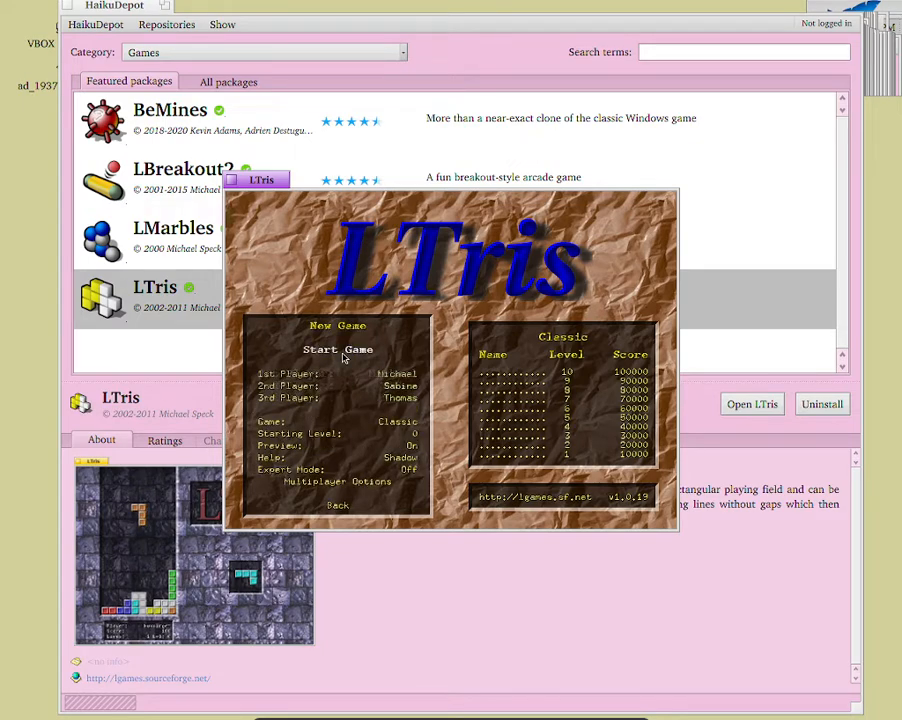
Step: Start a classic LTris game, then quit LTris back to HaikuDepot's Games list
left_click(338, 348)
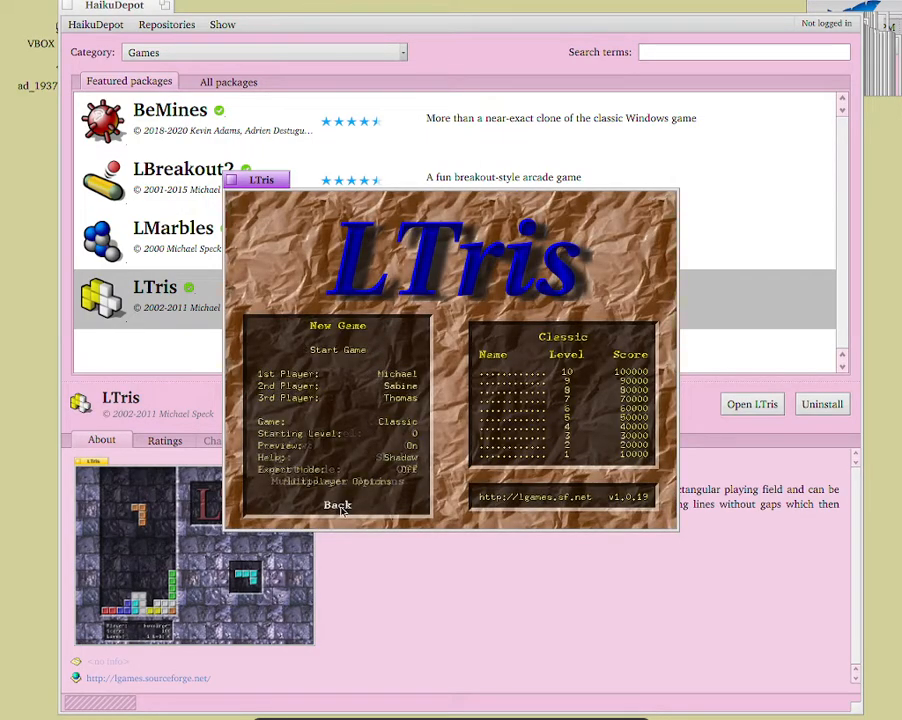
left_click(338, 504)
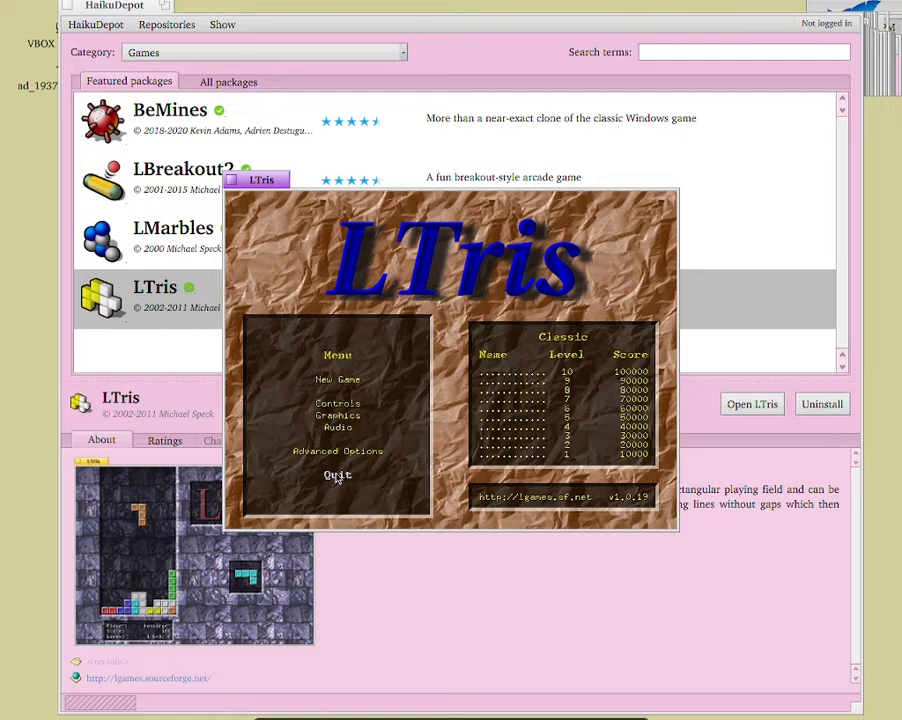
mouse_move(336, 474)
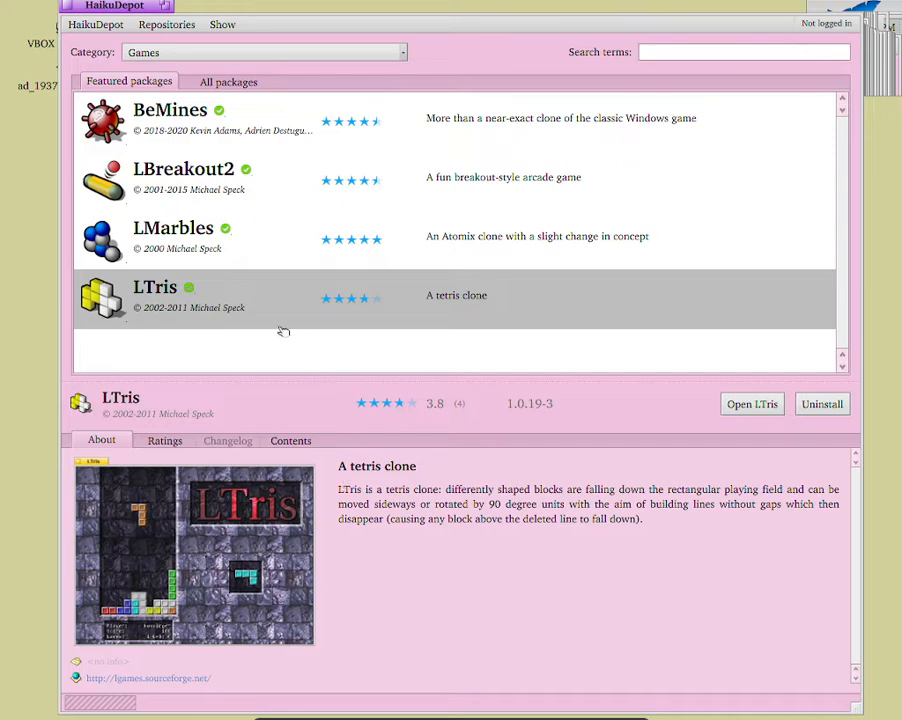
Step: Switch the Featured list to LBreakout2, then back to the BeMines package details
left_click(170, 120)
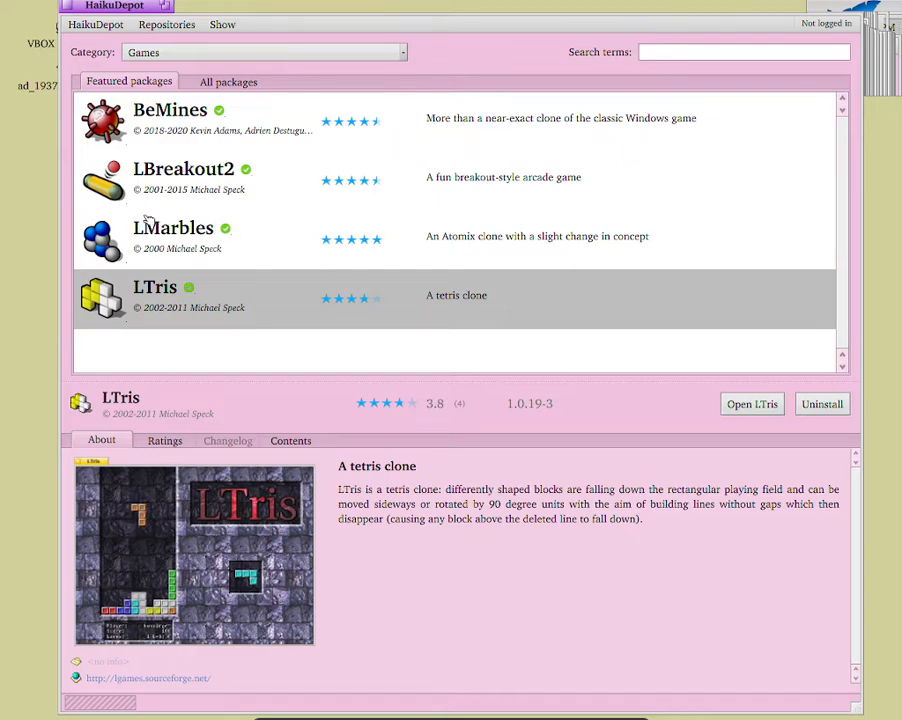
left_click(184, 178)
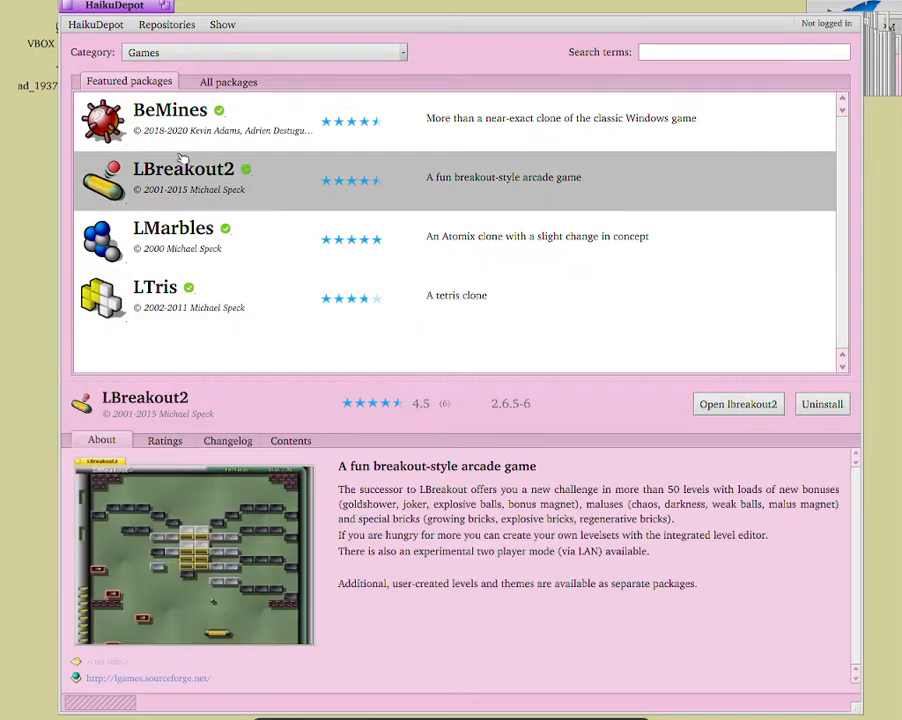
left_click(170, 118)
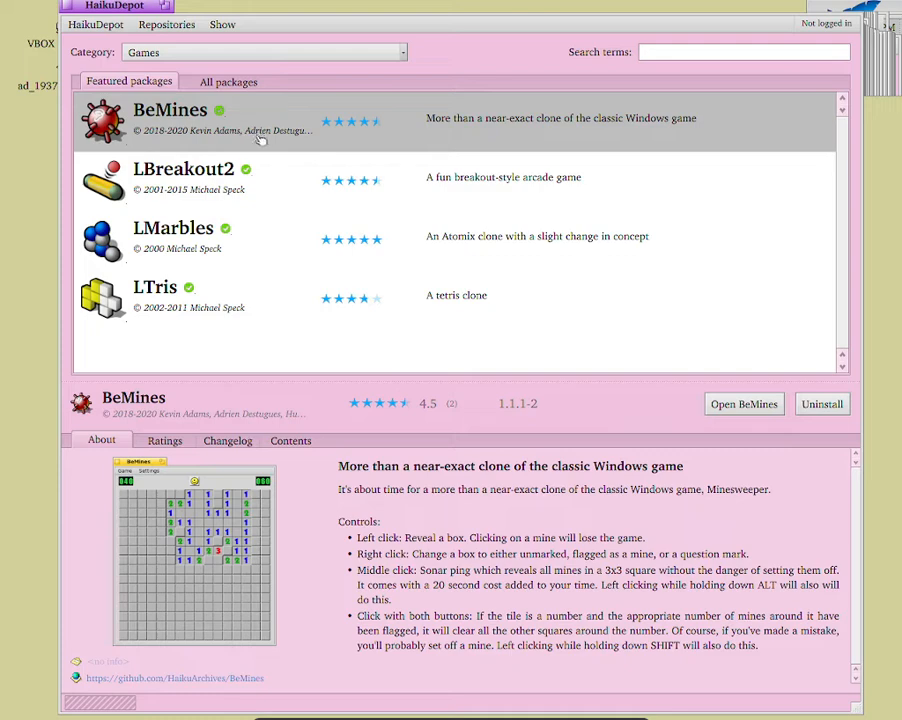
mouse_move(222, 344)
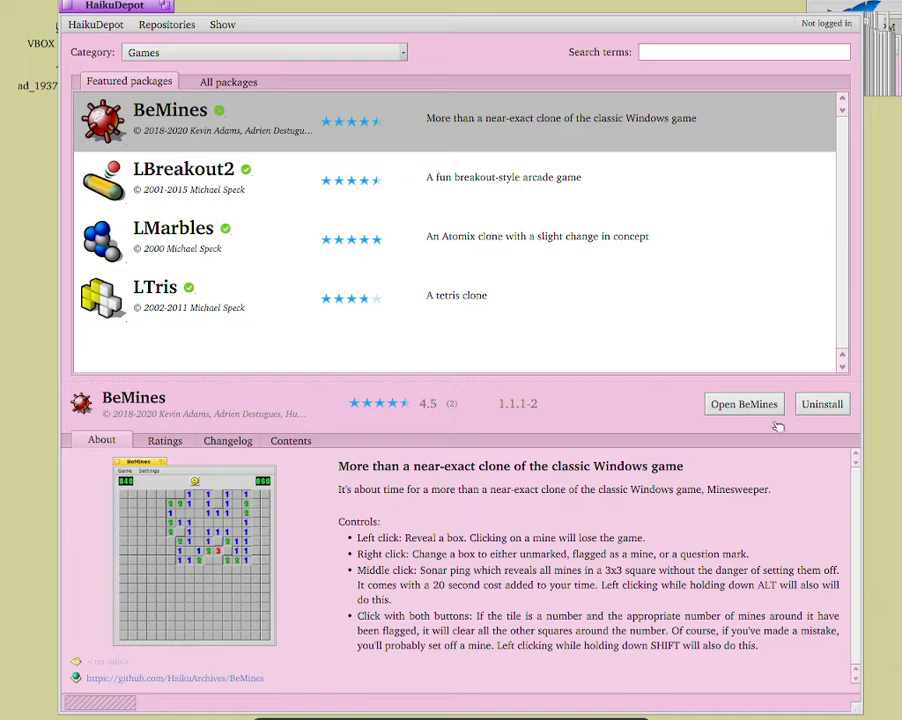
left_click(744, 404)
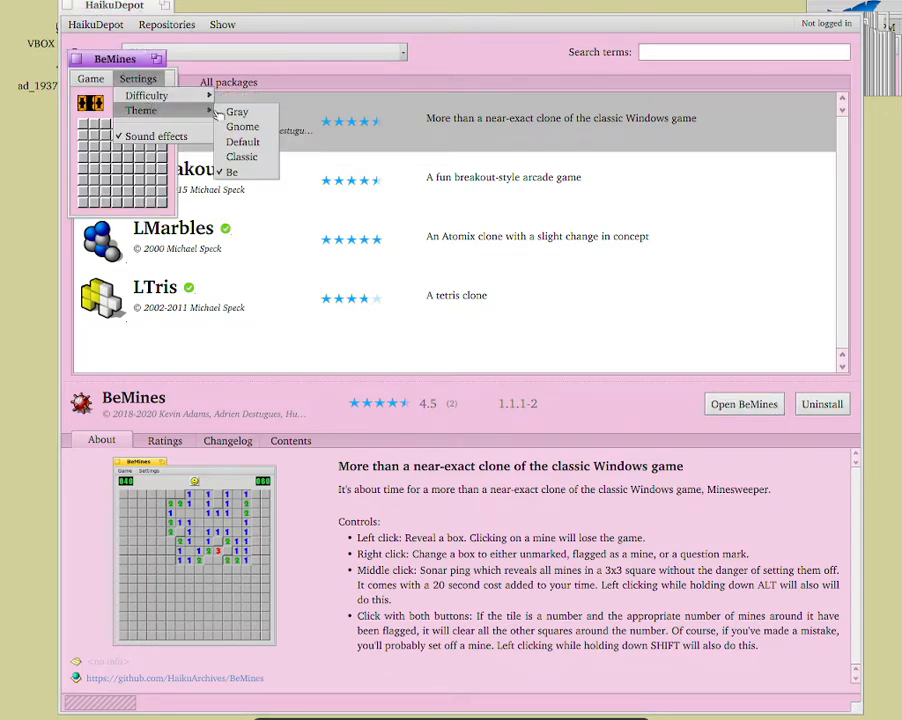
left_click(242, 126)
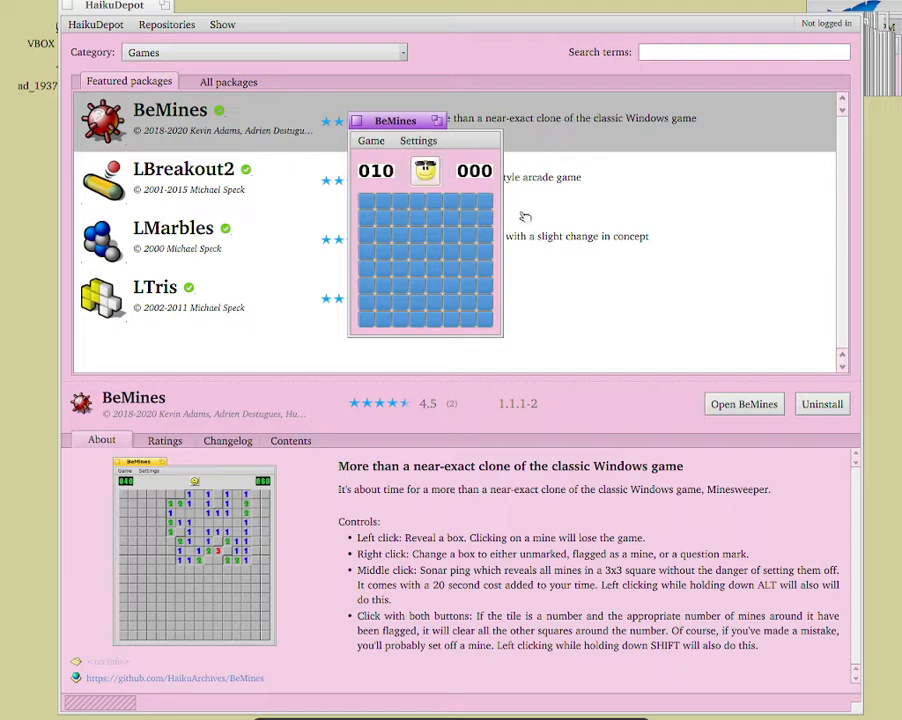
left_click(418, 140)
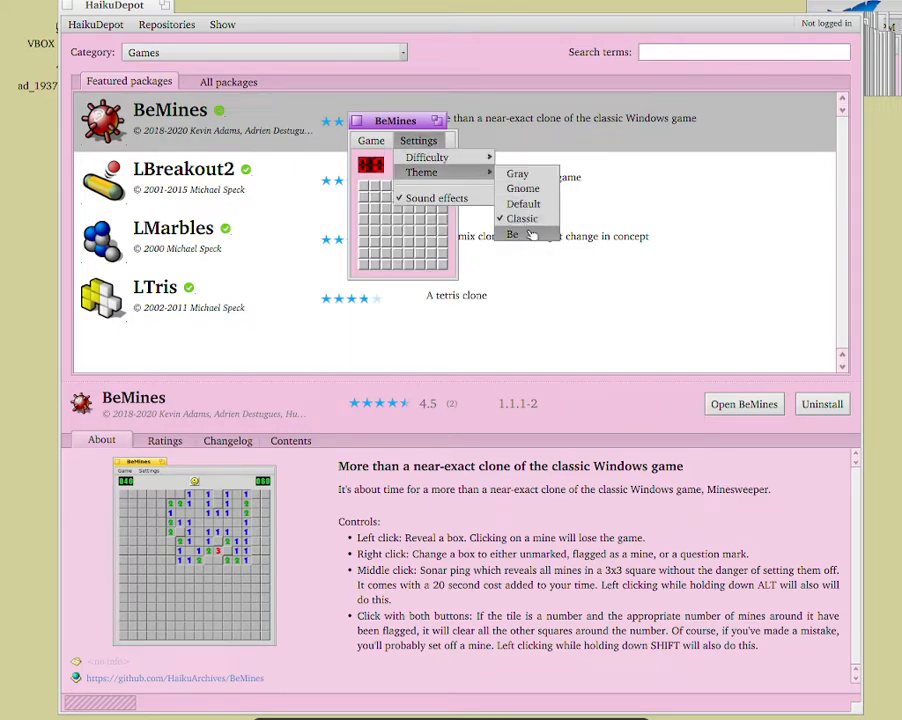
left_click(512, 234)
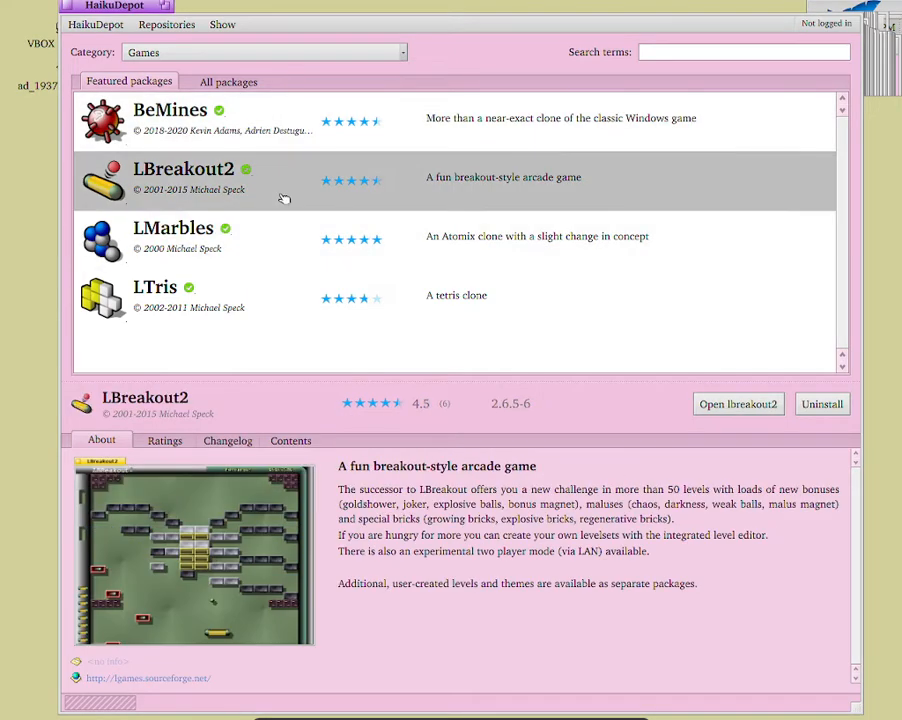
mouse_move(270, 188)
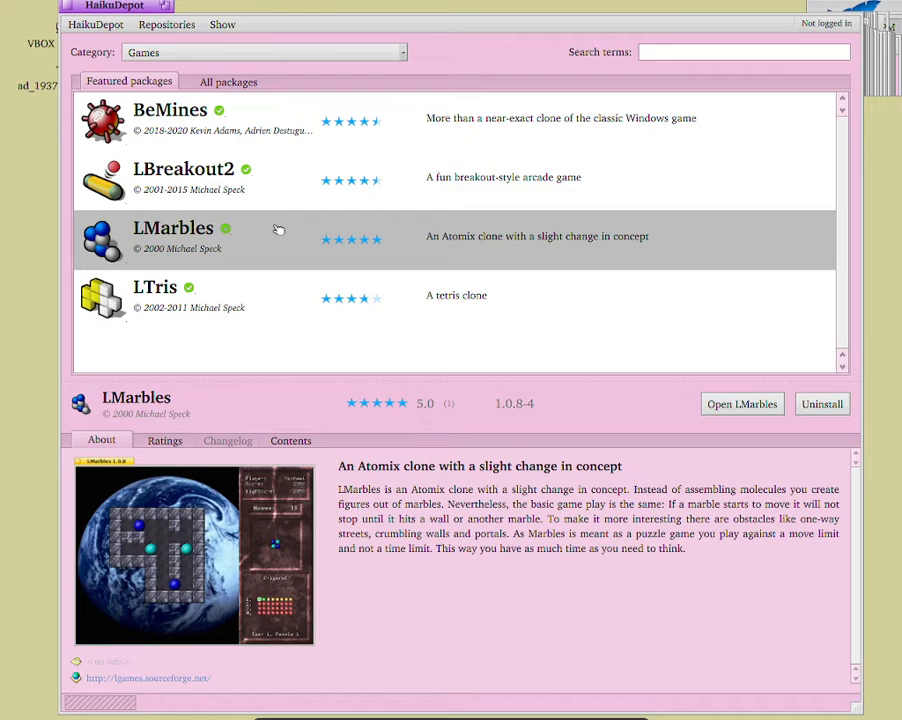
mouse_move(130, 290)
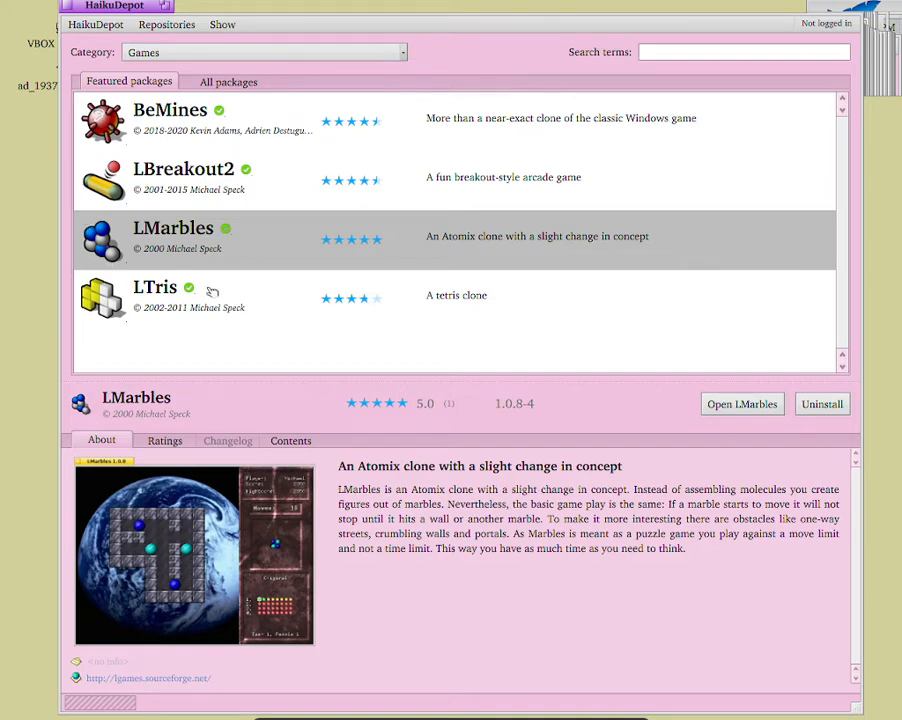
Step: Compare the LMarbles and LTris package details, ending on LTris
left_click(156, 296)
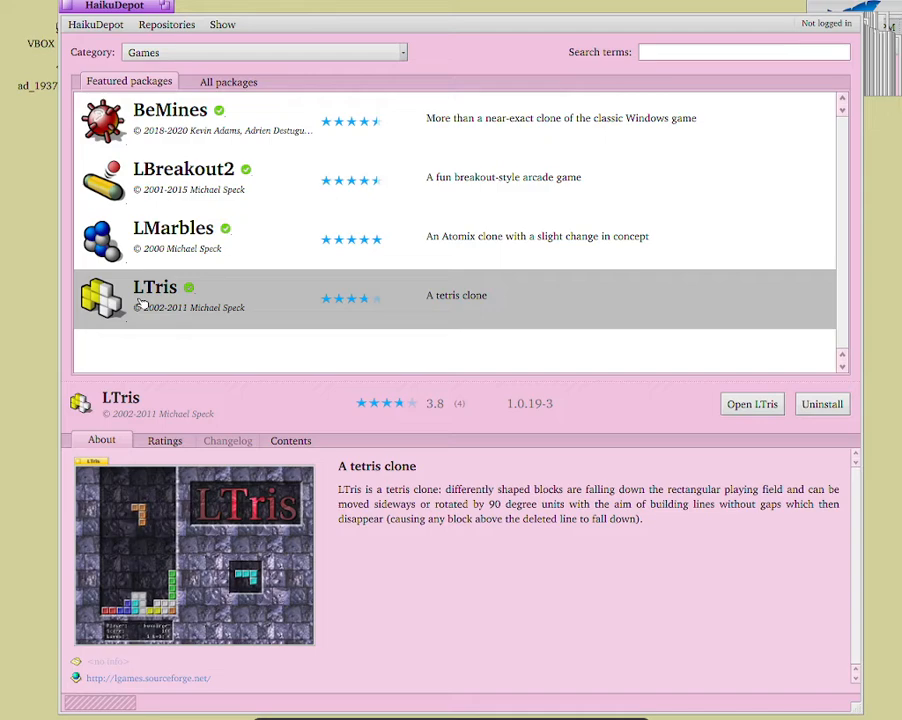
left_click(172, 236)
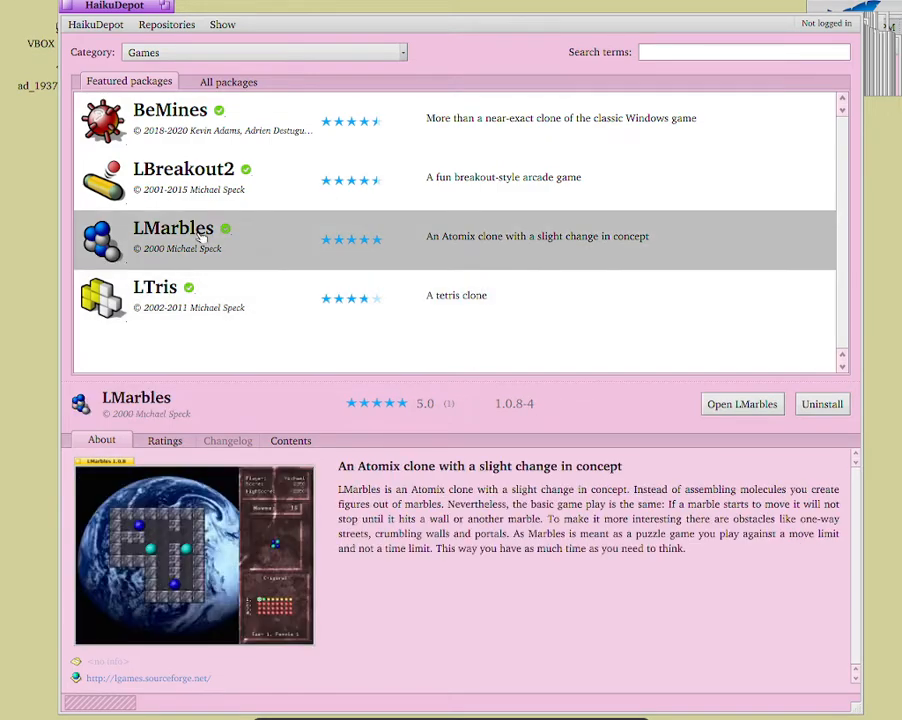
left_click(156, 296)
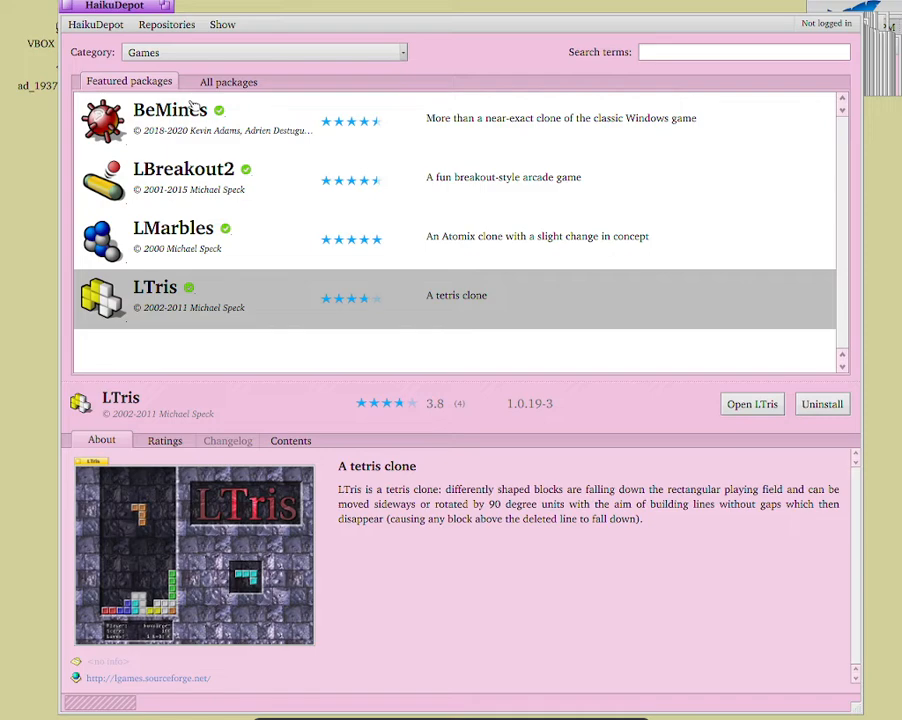
mouse_move(222, 40)
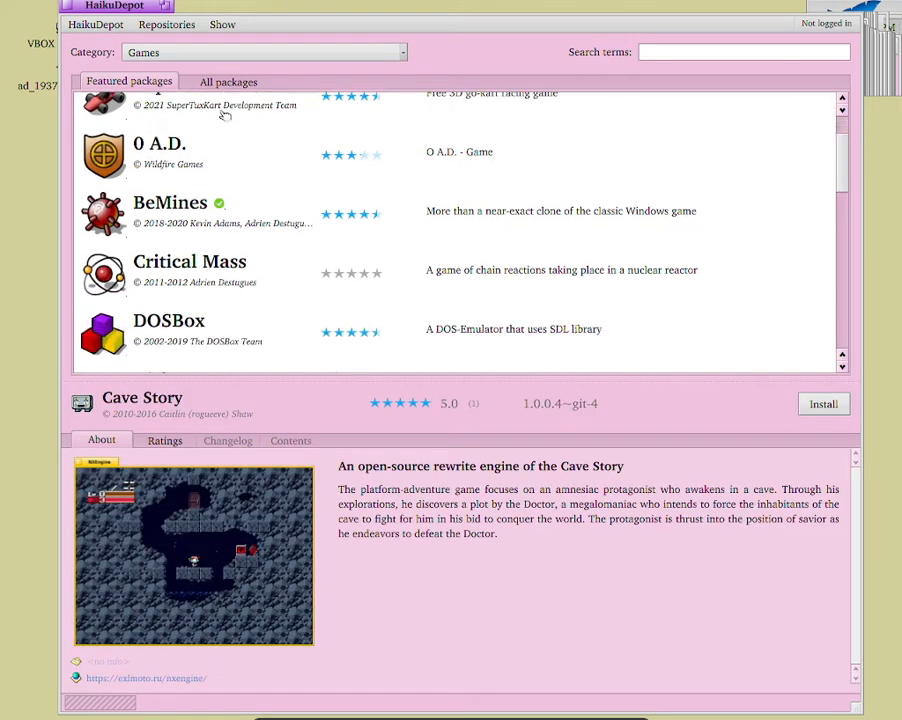
Step: Scroll down the Games list and view the Cave Story package details
scroll("down", 3)
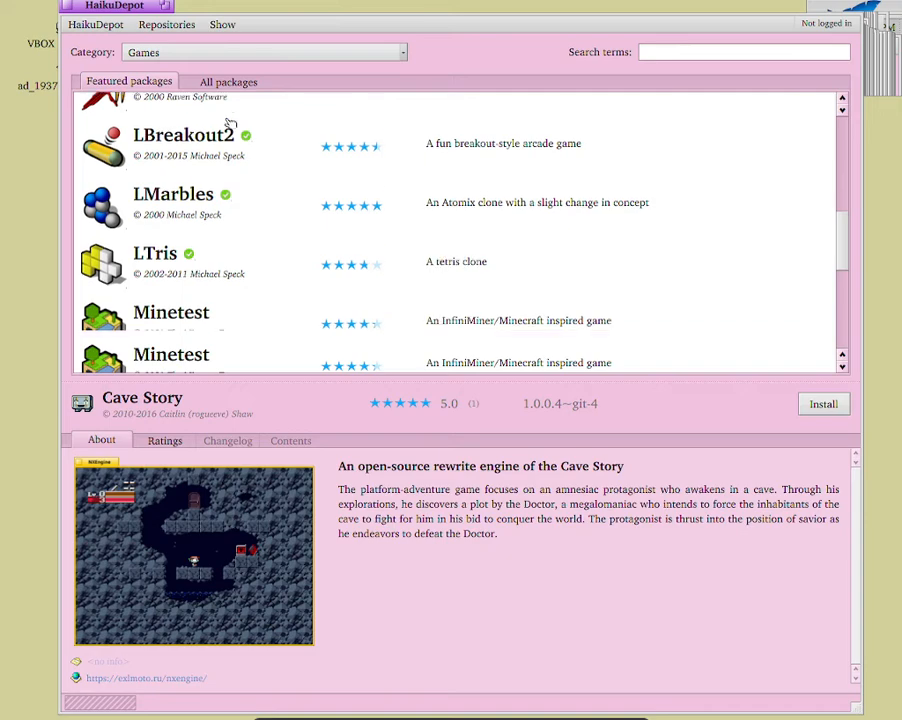
scroll("down", 3)
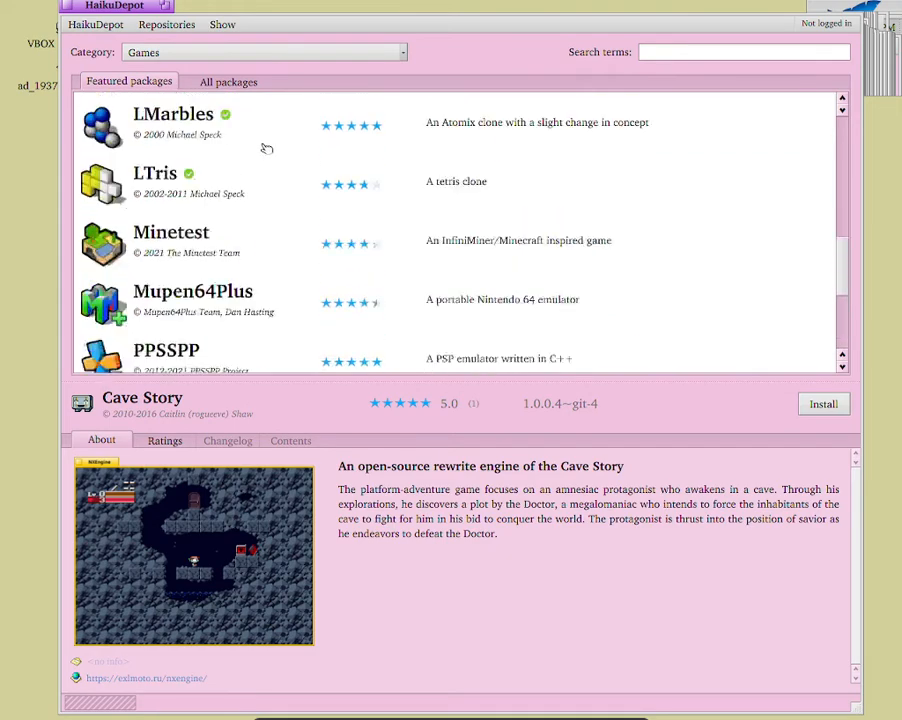
scroll("down", 3)
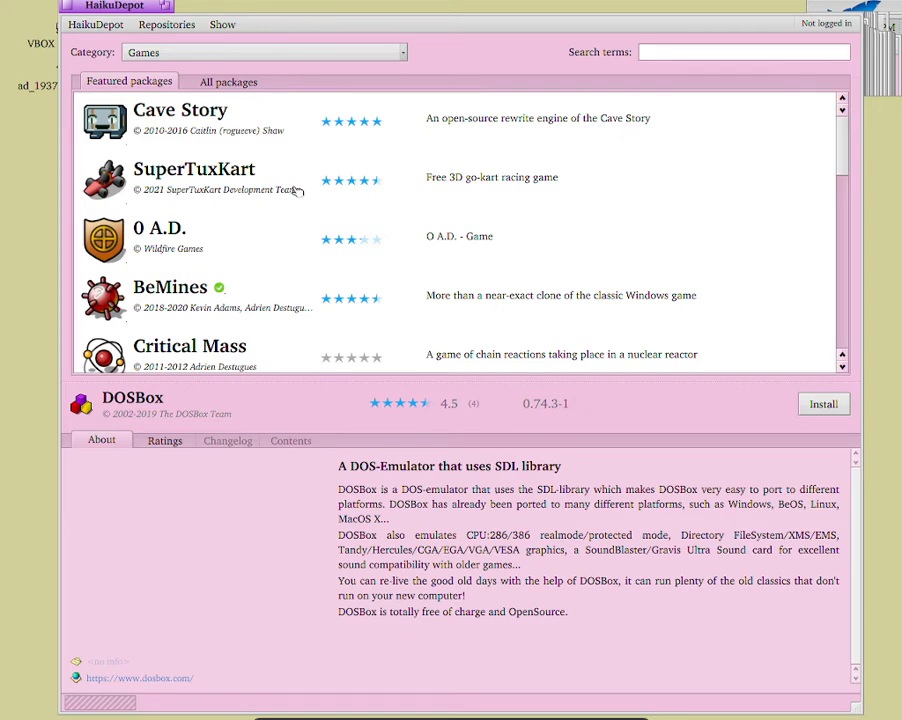
left_click(180, 120)
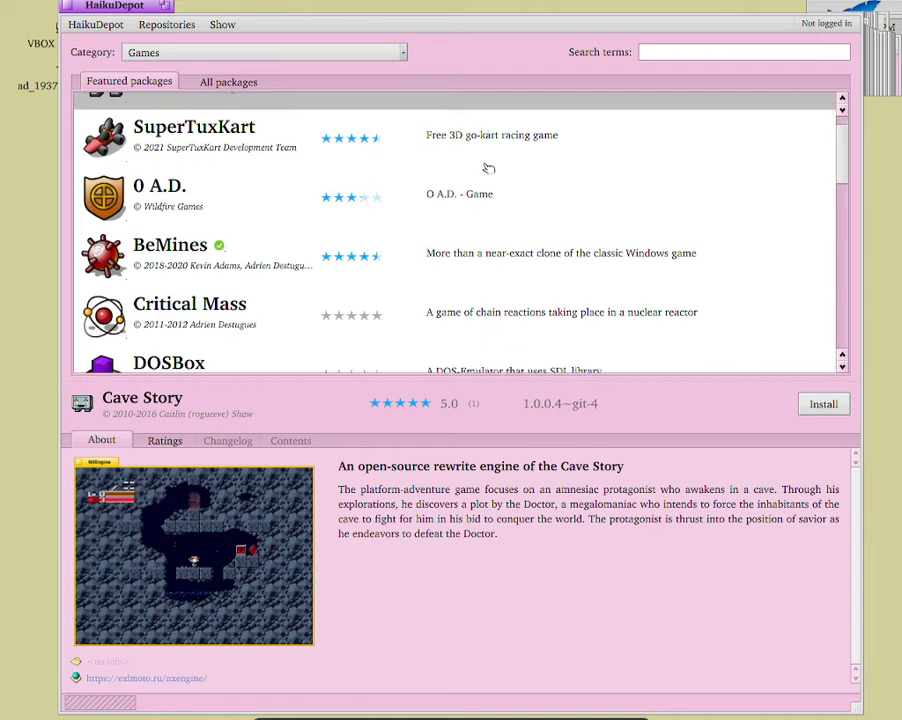
Step: Browse further past DOSBox and SuperTuxKart, viewing BeMines and ending on SuperTux details
scroll("down", 3)
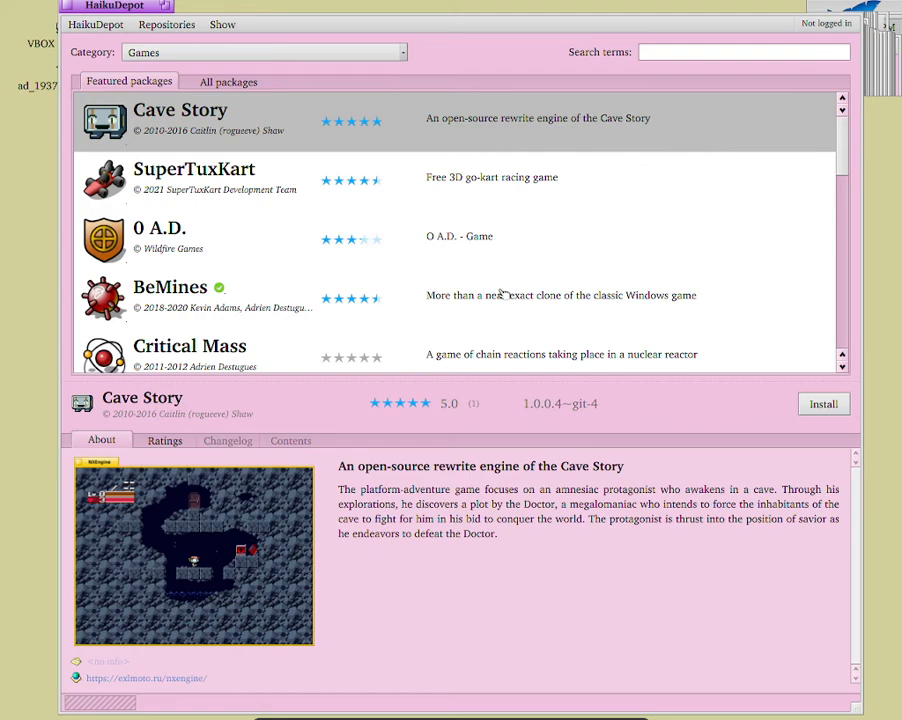
scroll("down", 3)
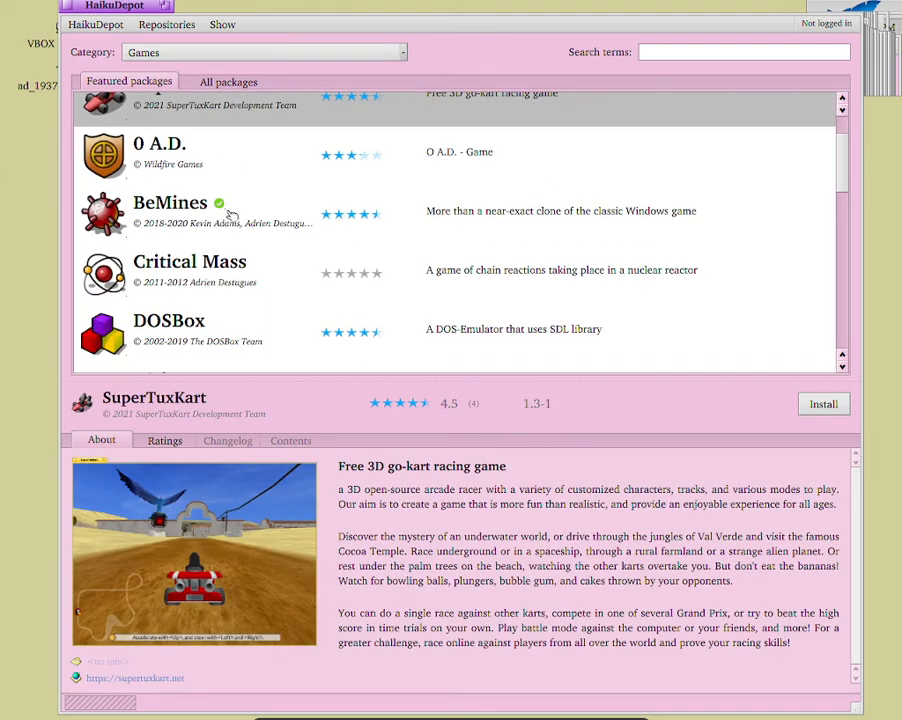
left_click(170, 210)
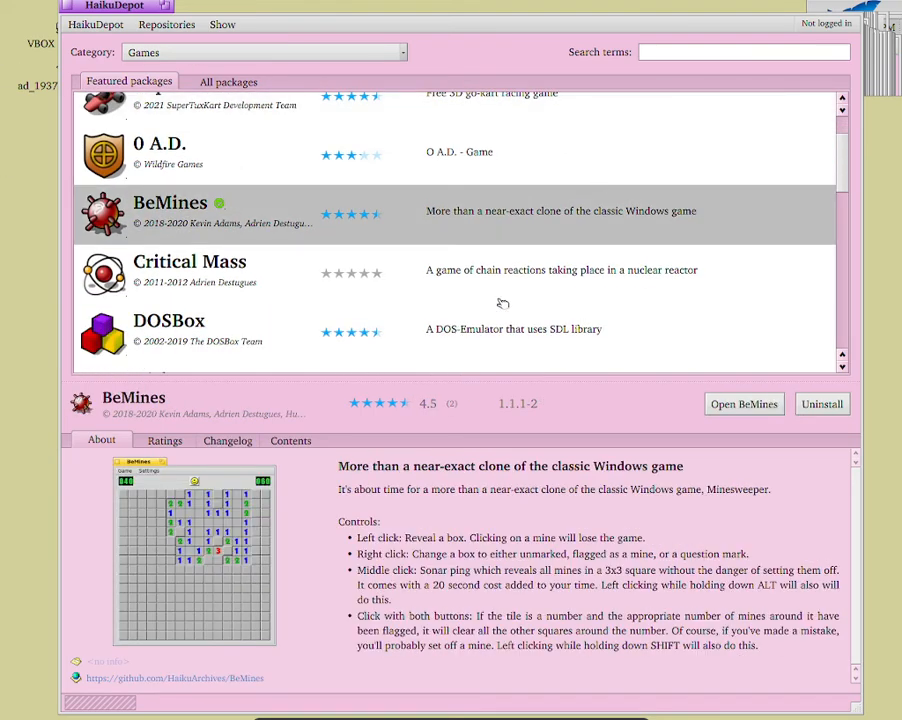
mouse_move(336, 272)
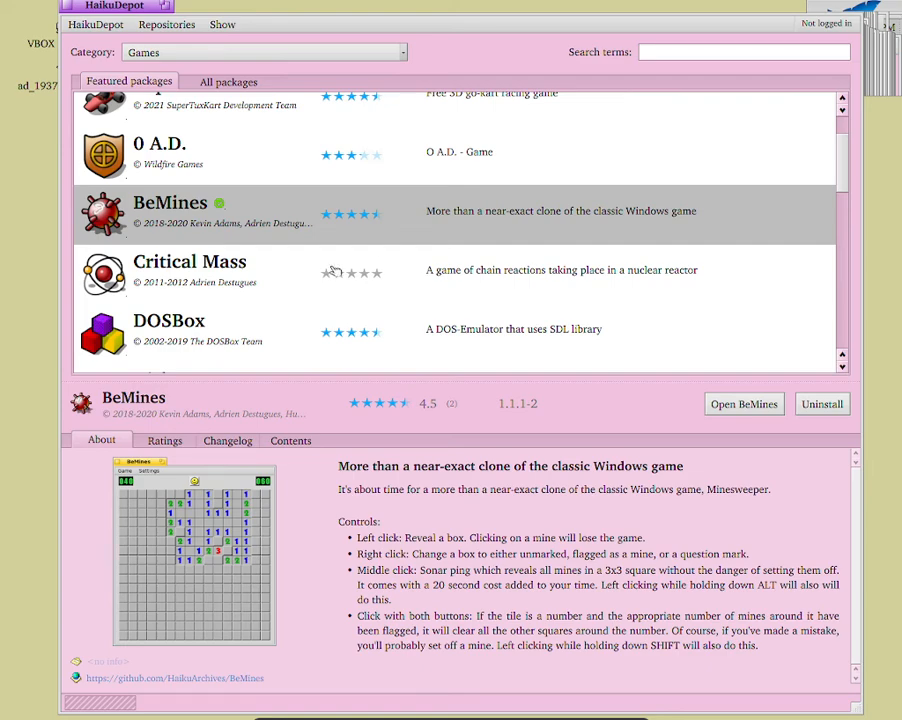
scroll("down", 3)
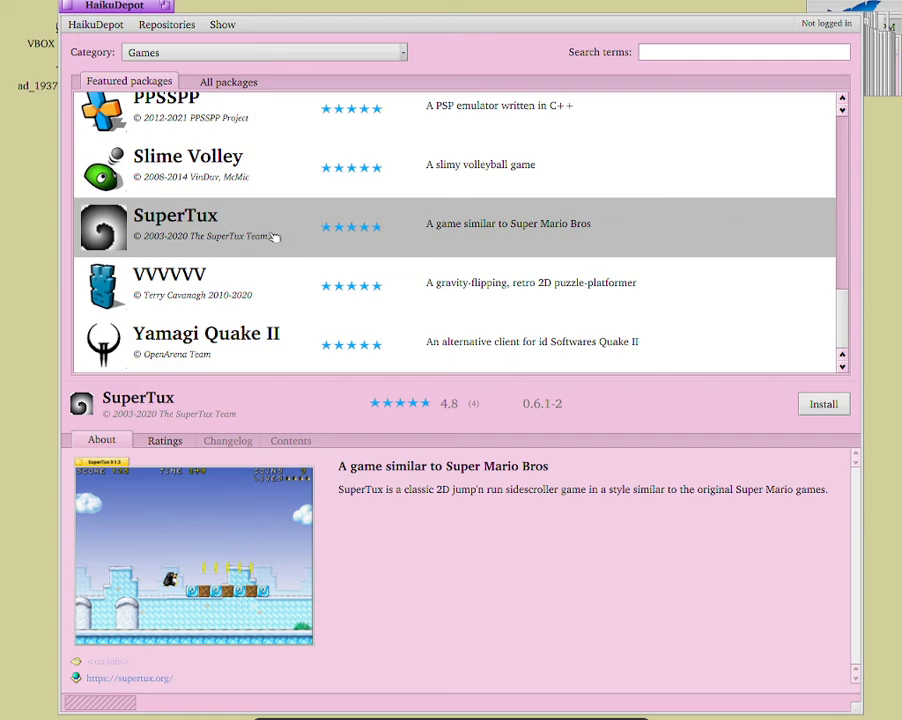
mouse_move(190, 210)
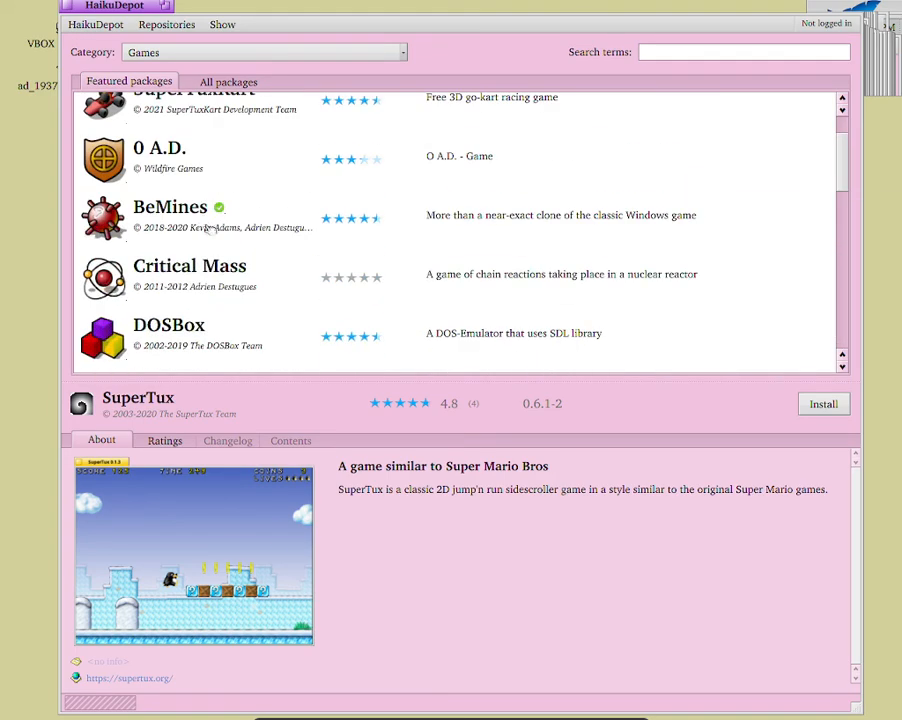
mouse_move(278, 536)
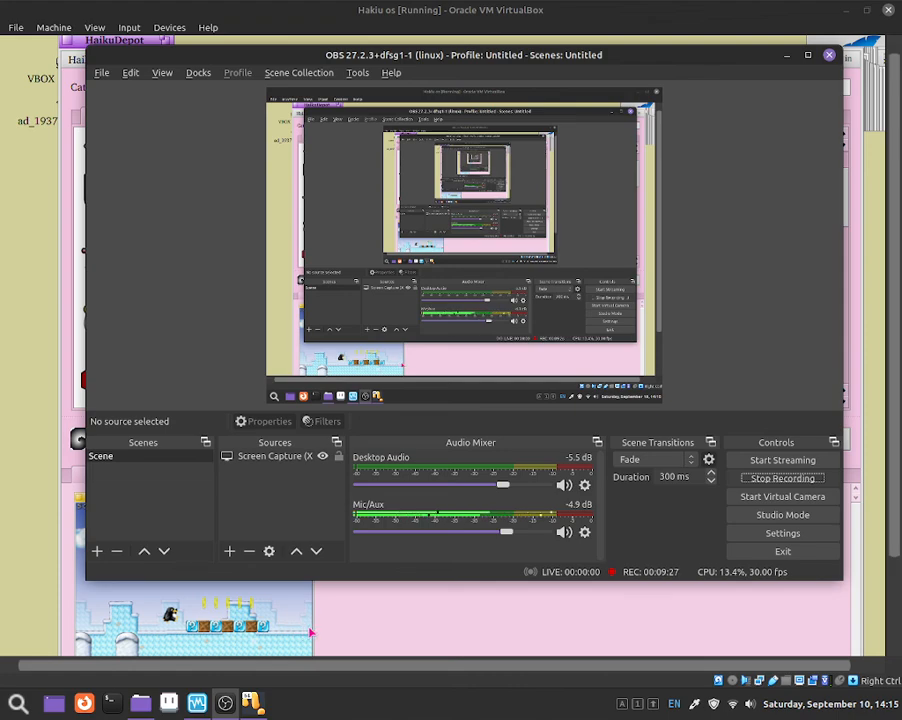
mouse_move(324, 632)
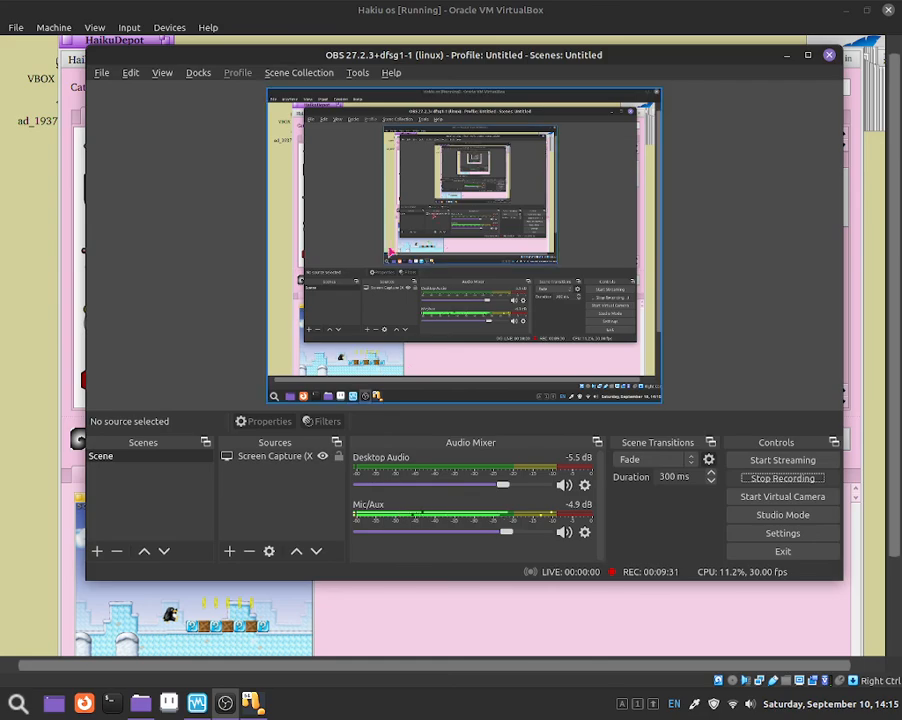
Step: Drag the OBS Studio window lower on screen, in front of the Haiku virtual machine
left_click_drag(462, 56, 490, 160)
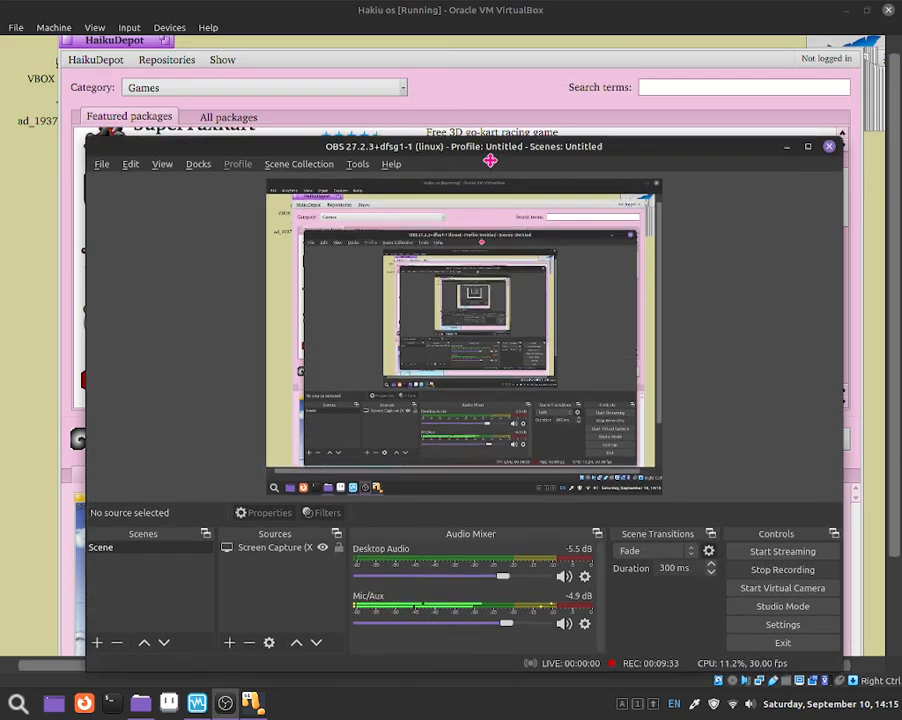